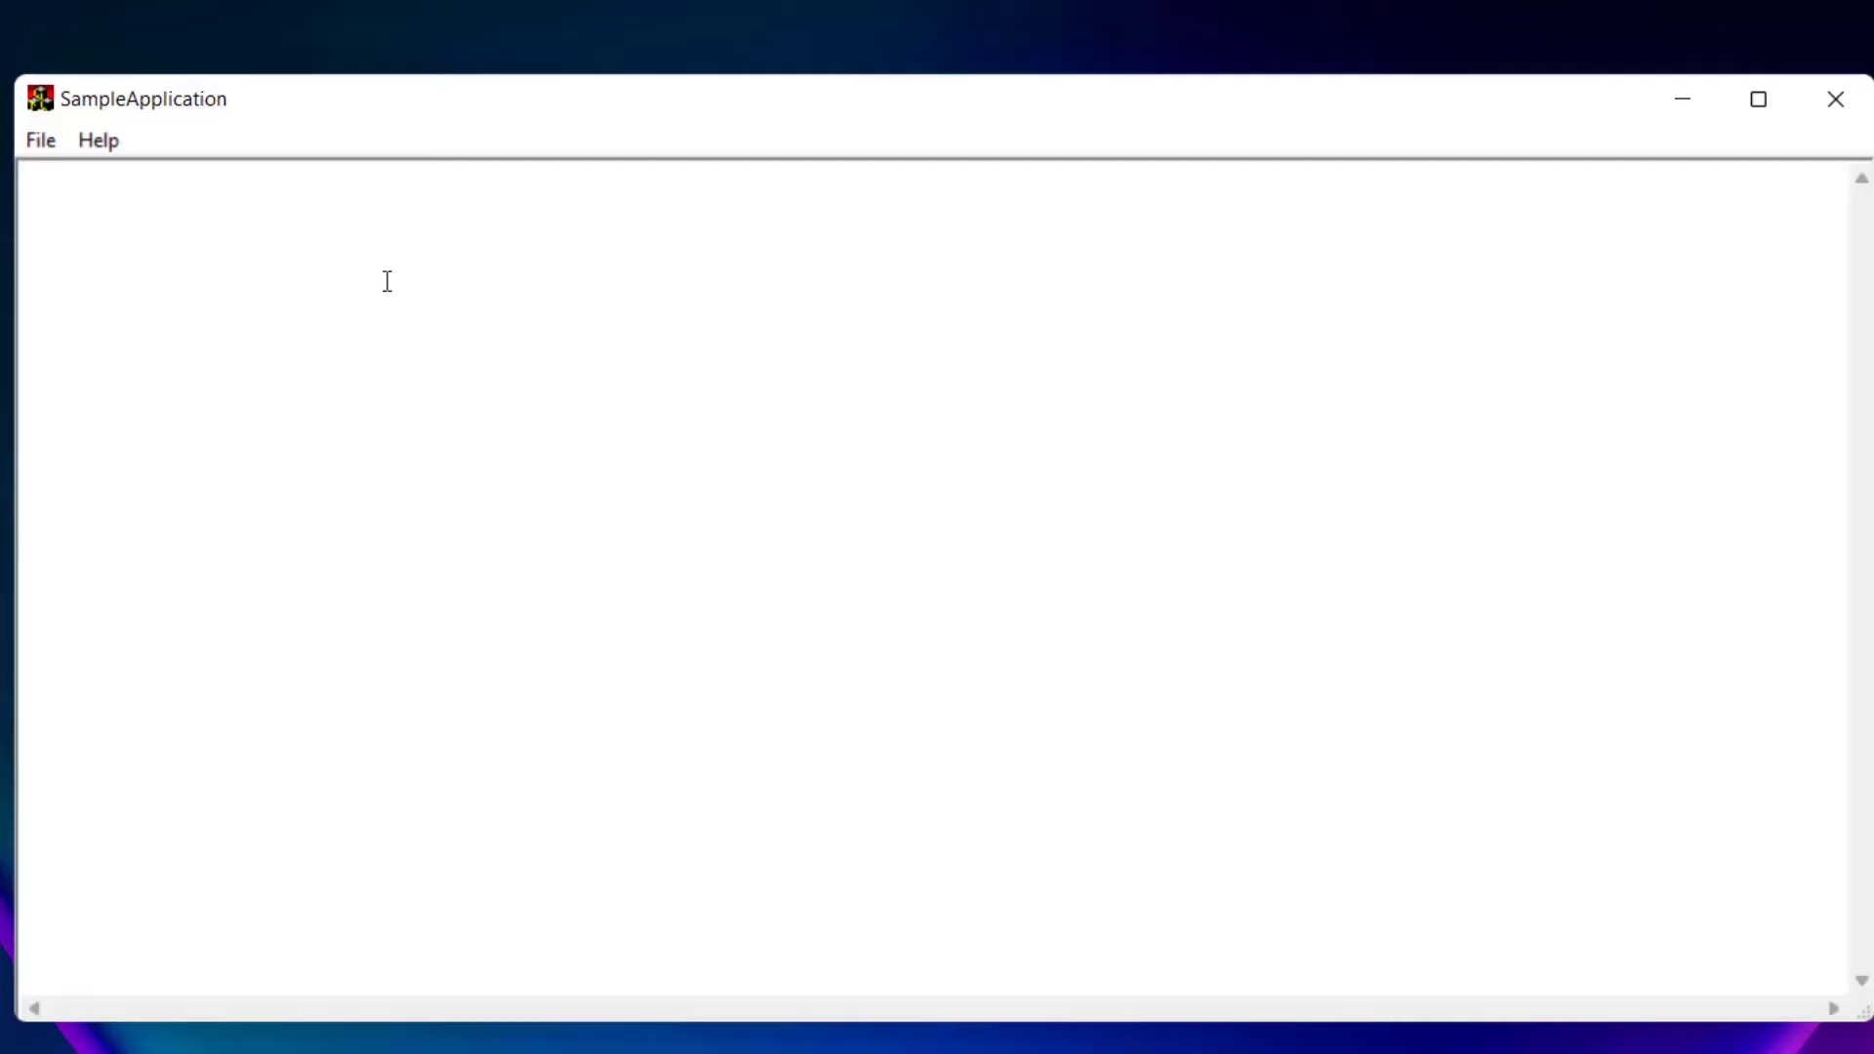
Step: Keep the default installation folder and begin installing Sample Application
text(Hello World)
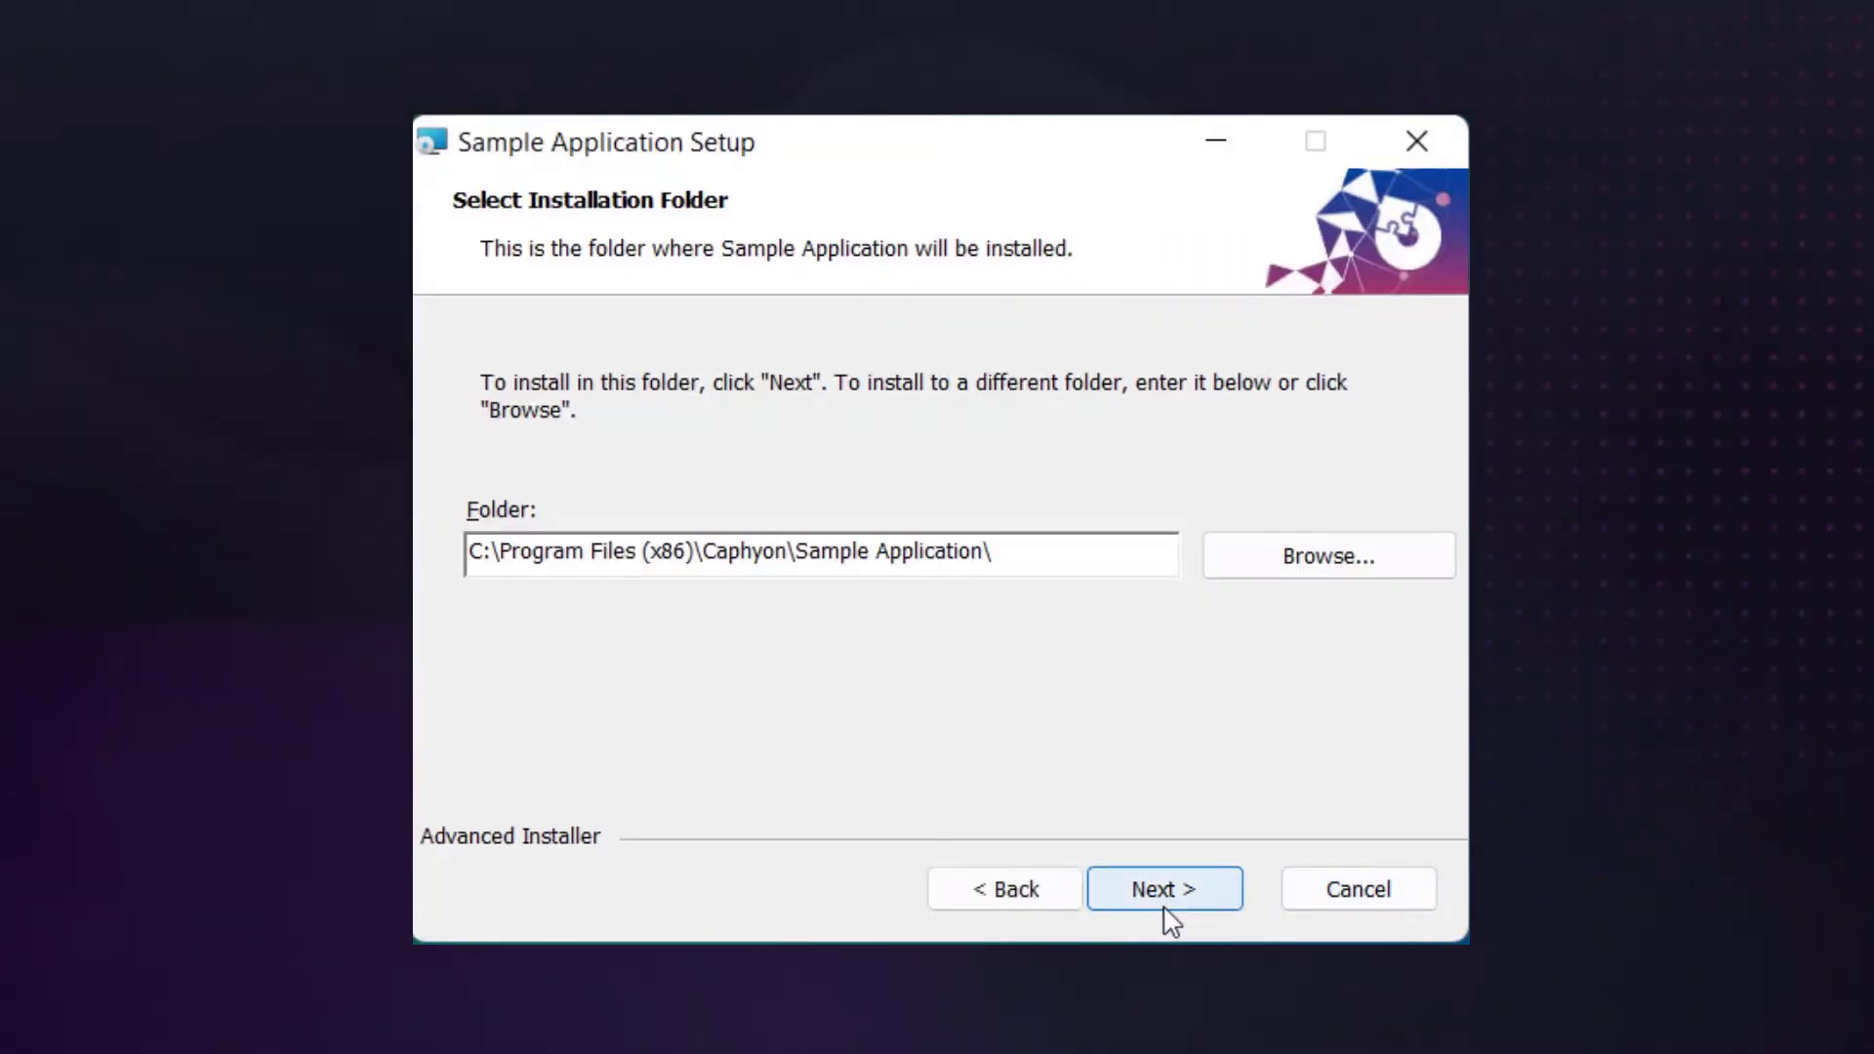
click(1164, 888)
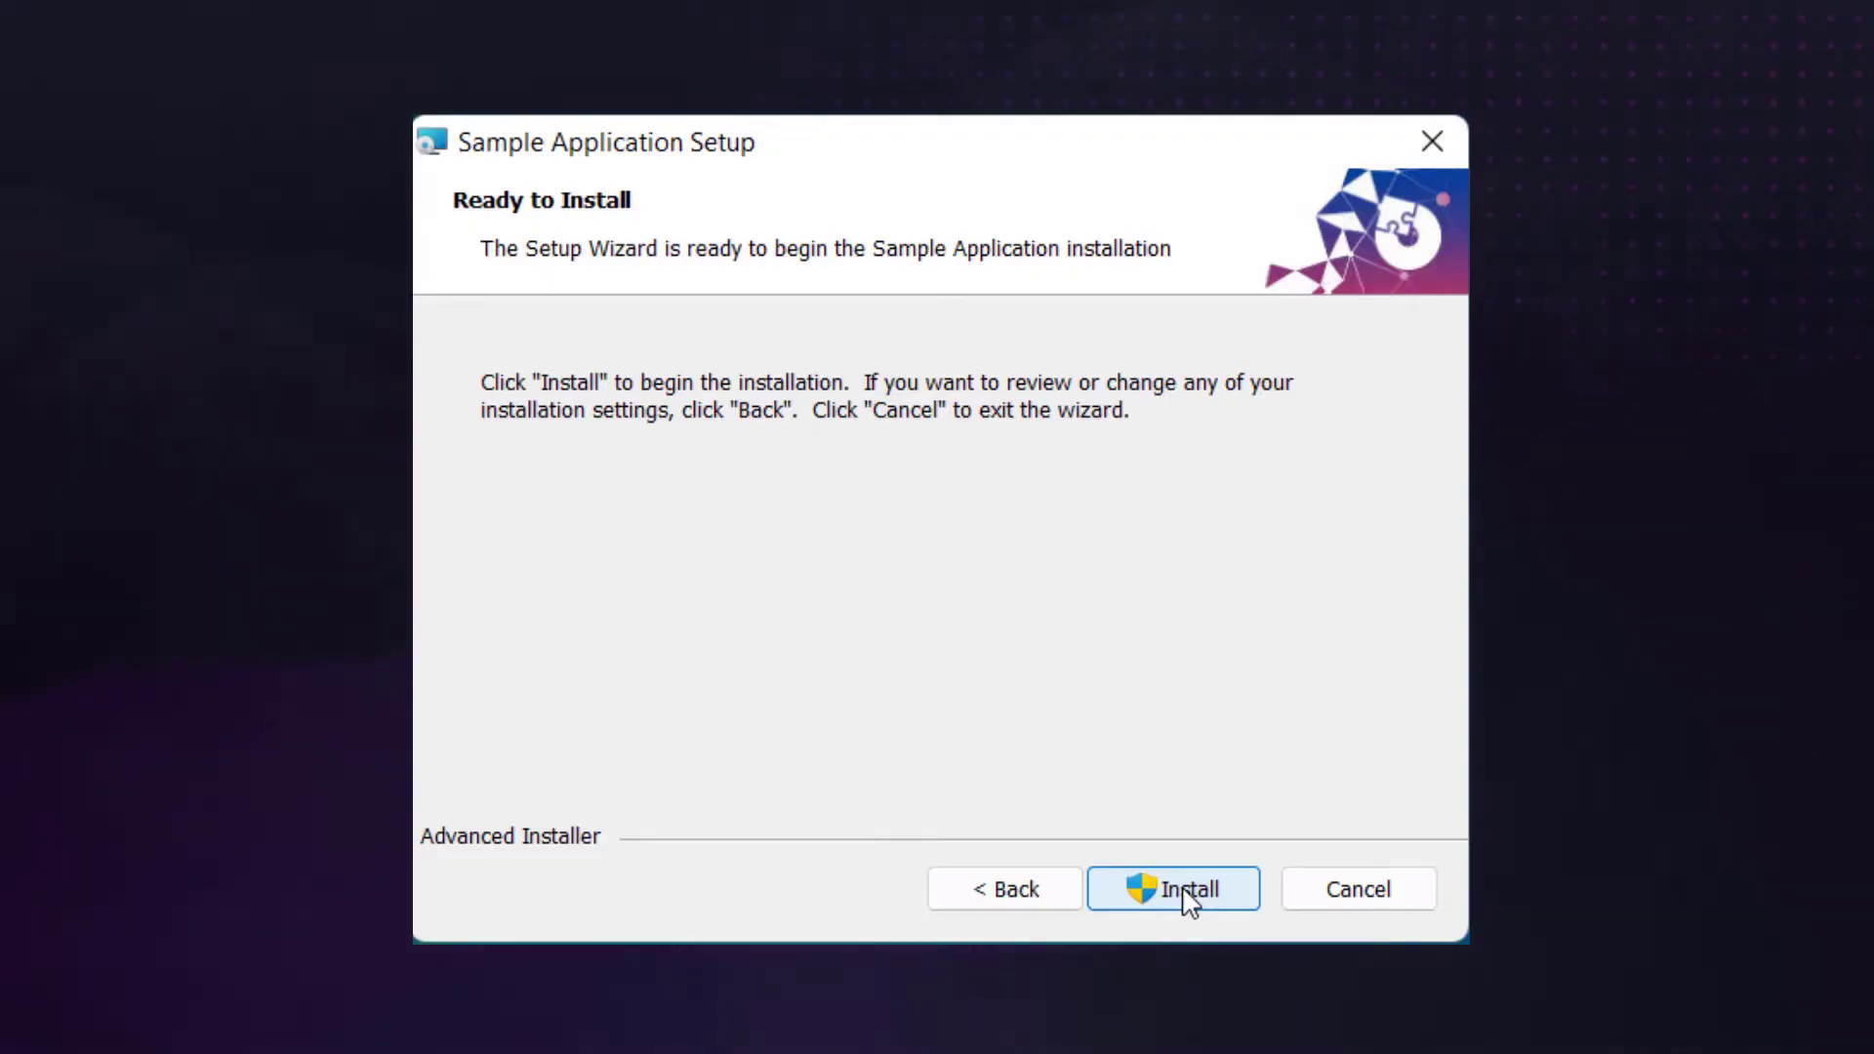
click(1174, 889)
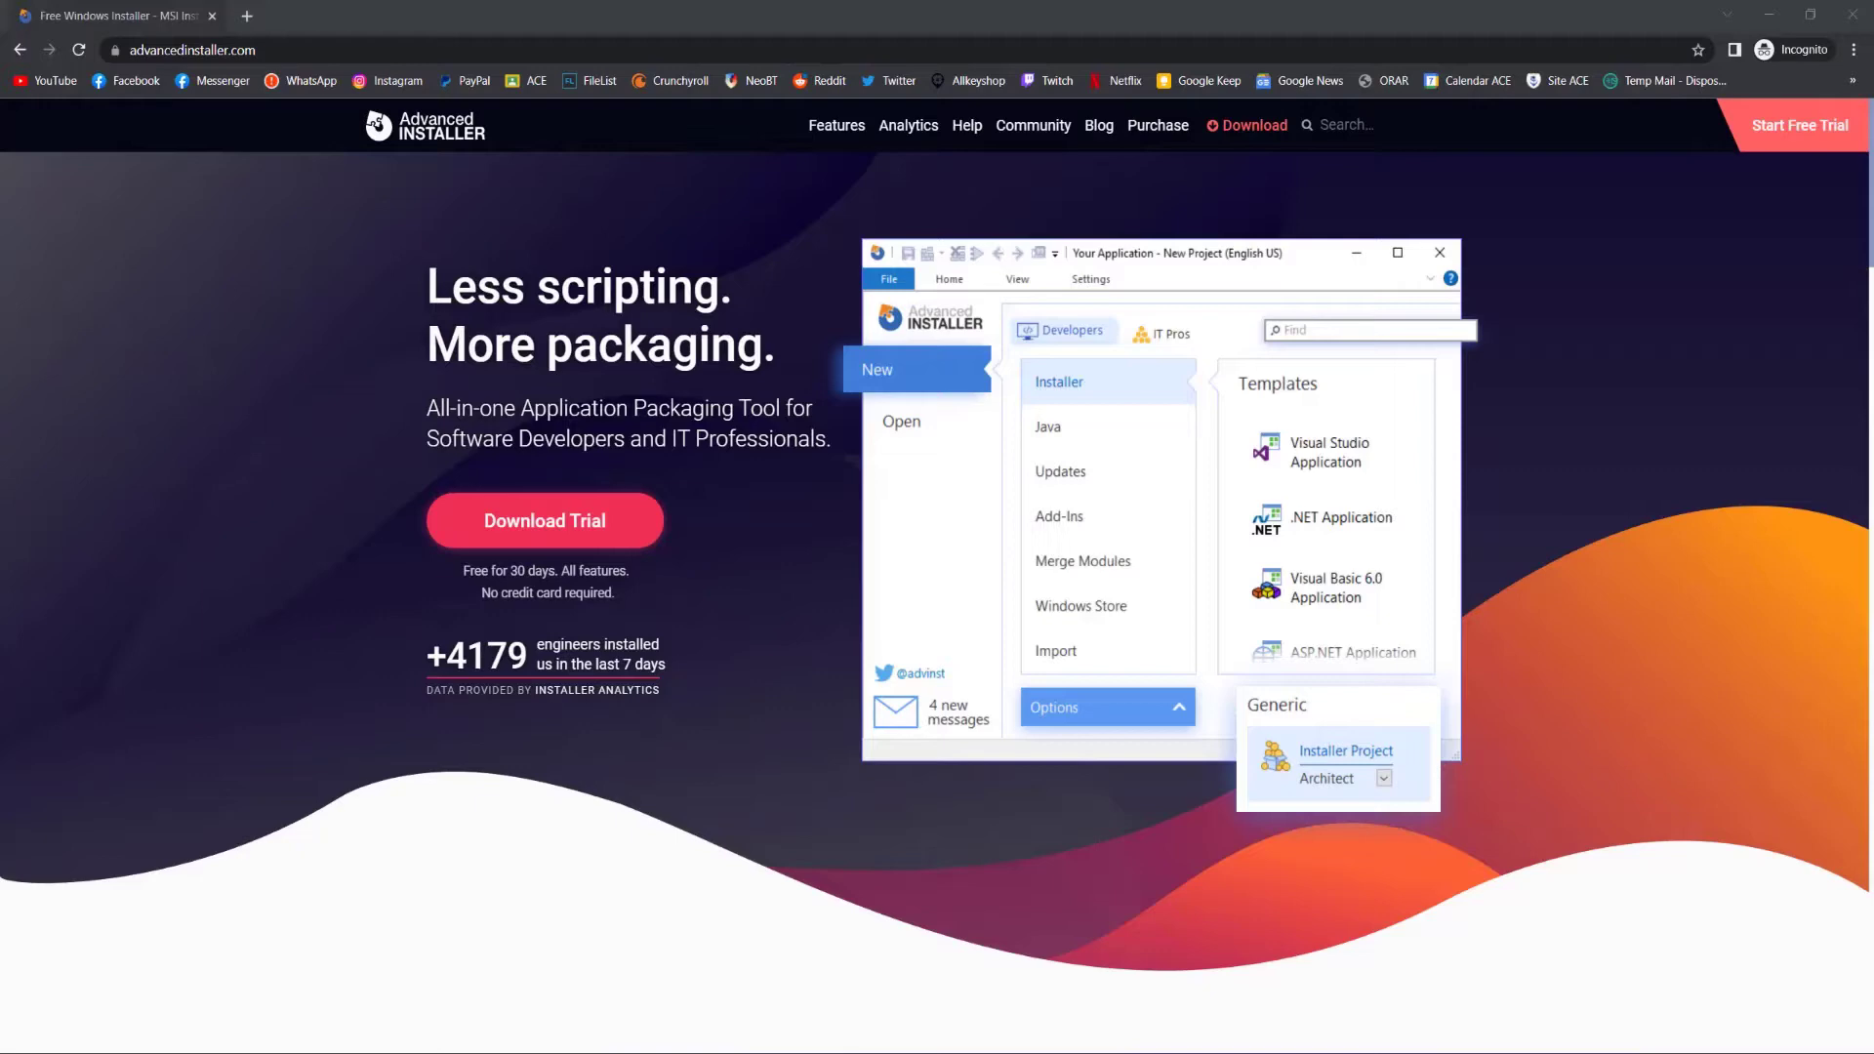
Step: Reach the Download page on advancedinstaller.com and start the Advanced Installer v19.5 download
click(1253, 125)
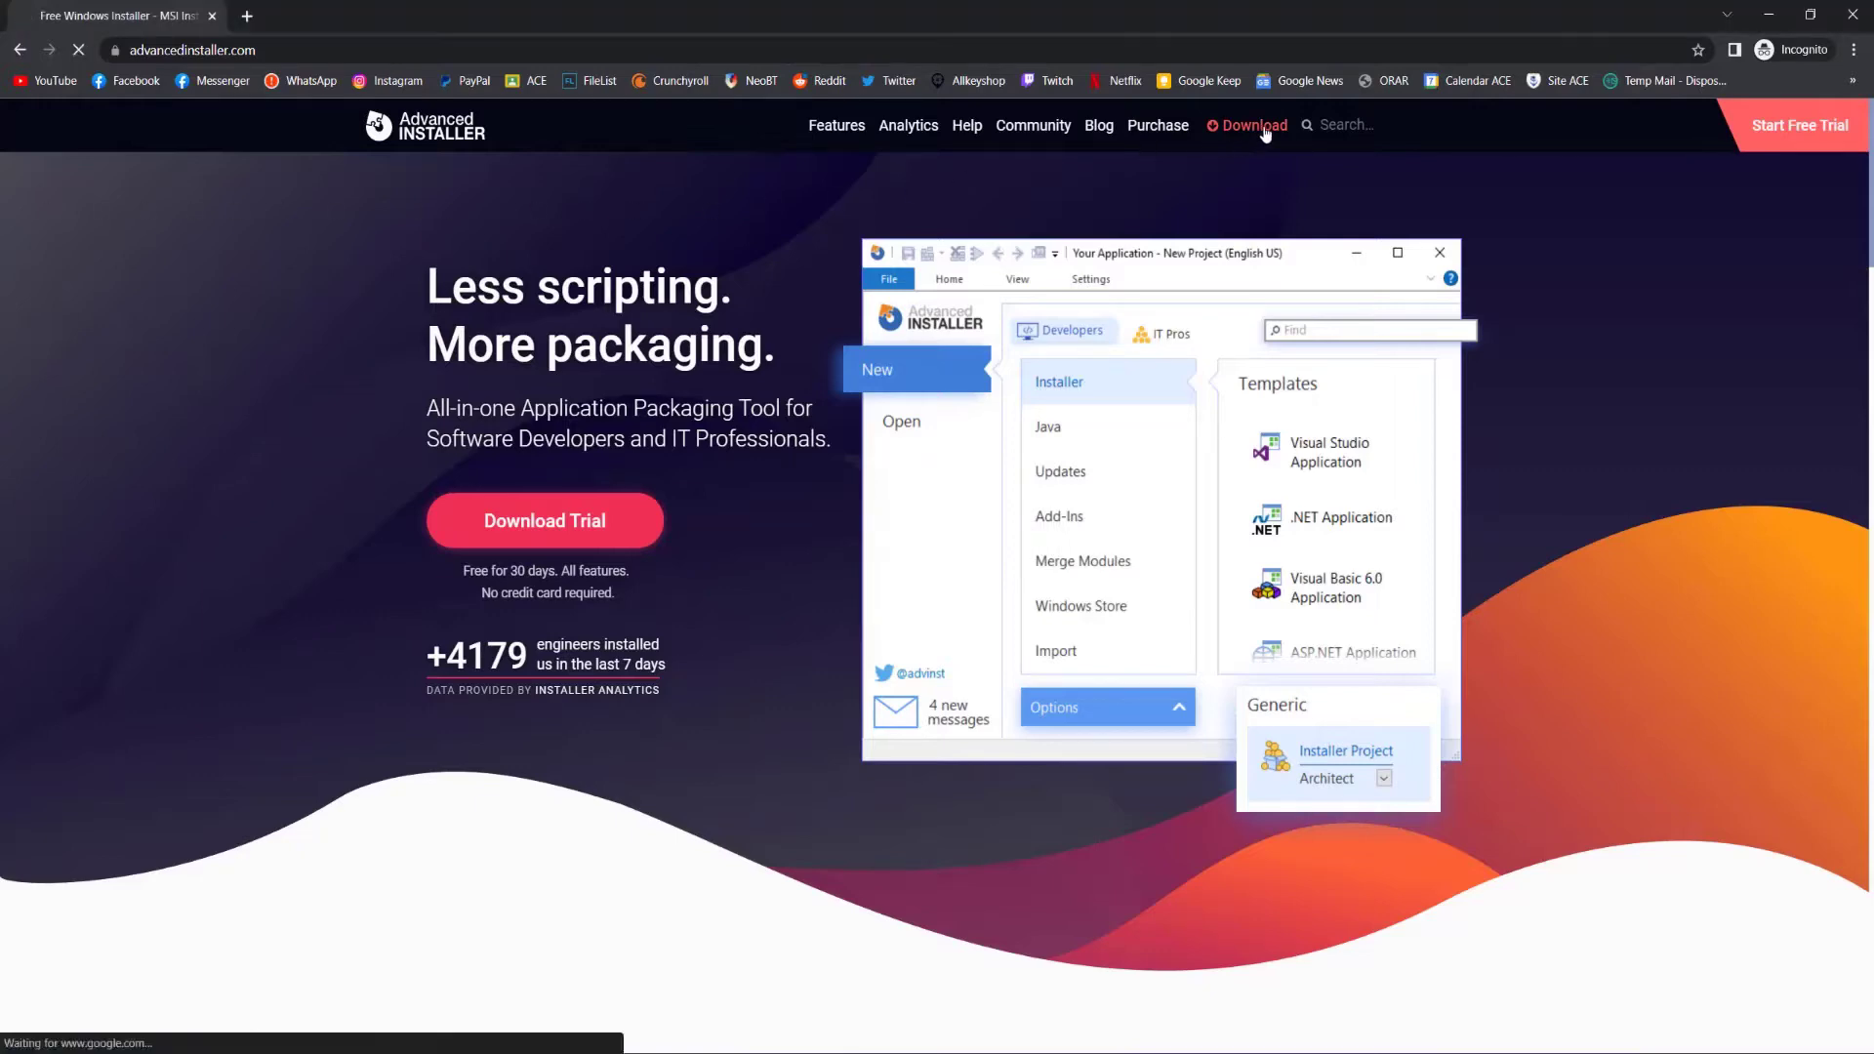
click(1247, 125)
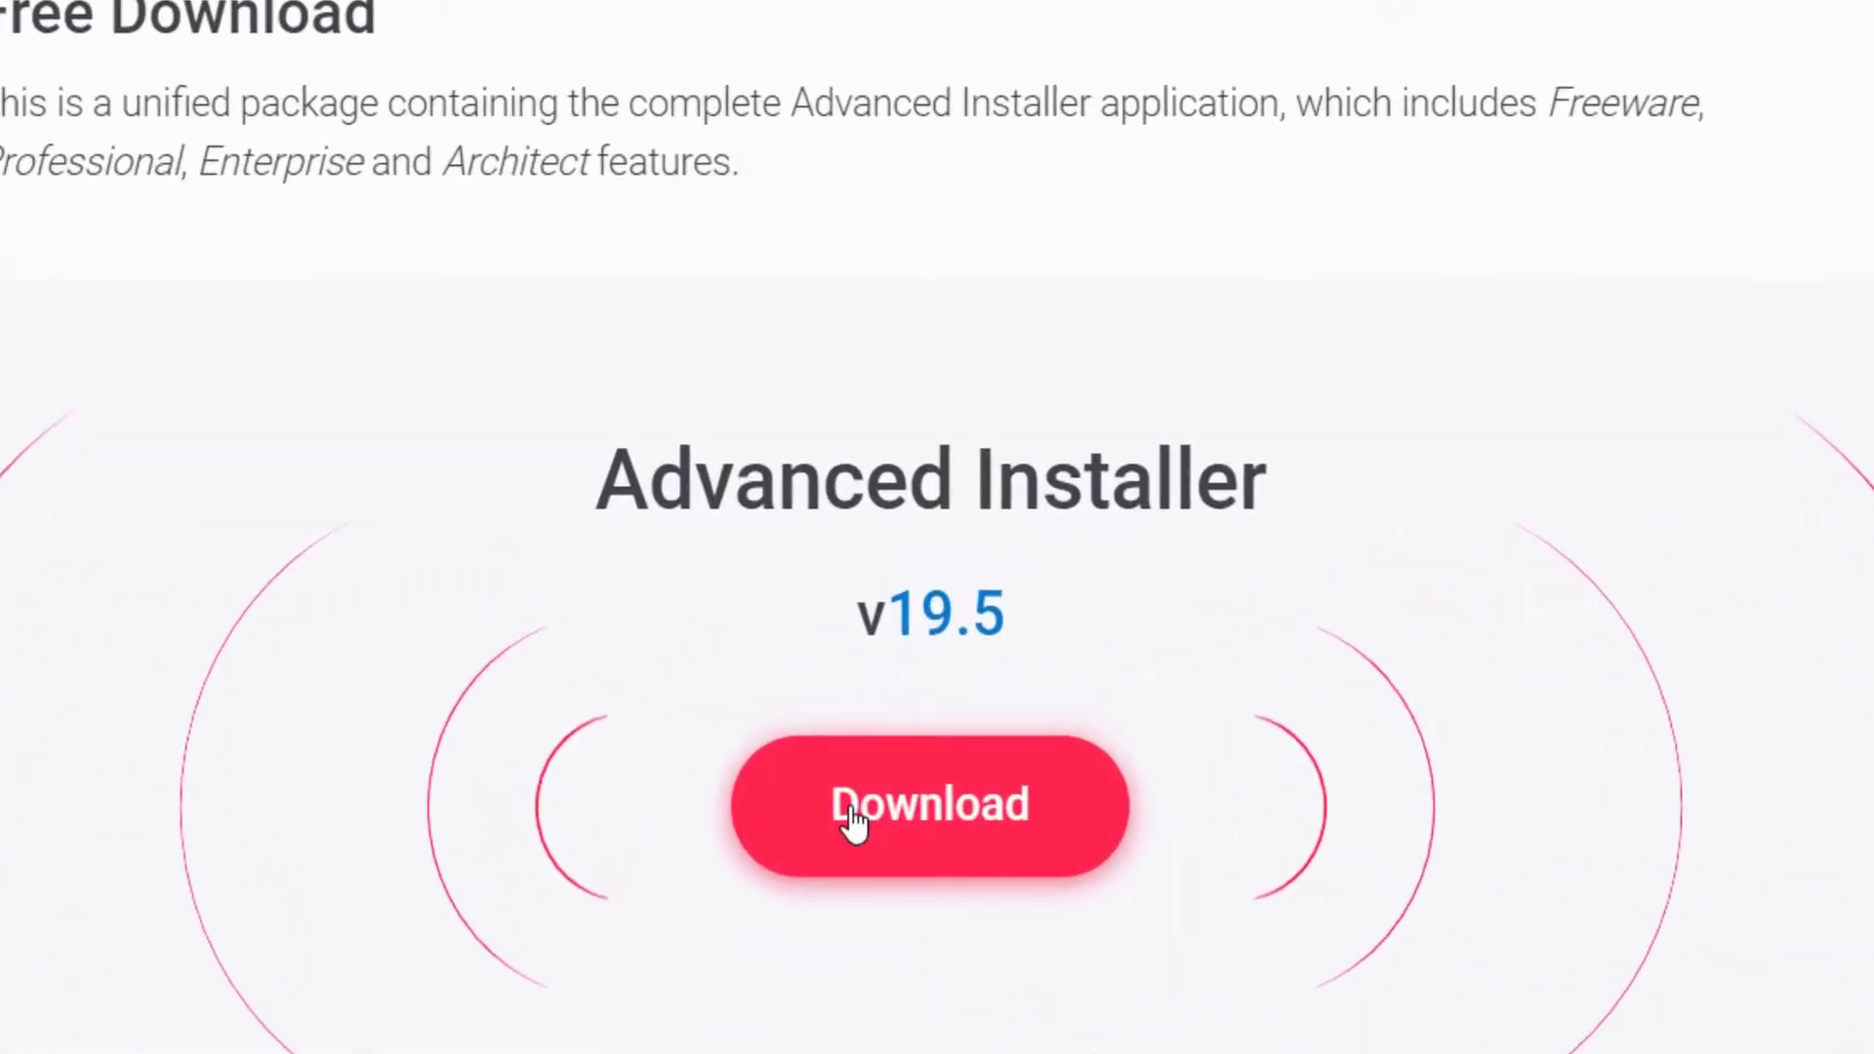
click(929, 802)
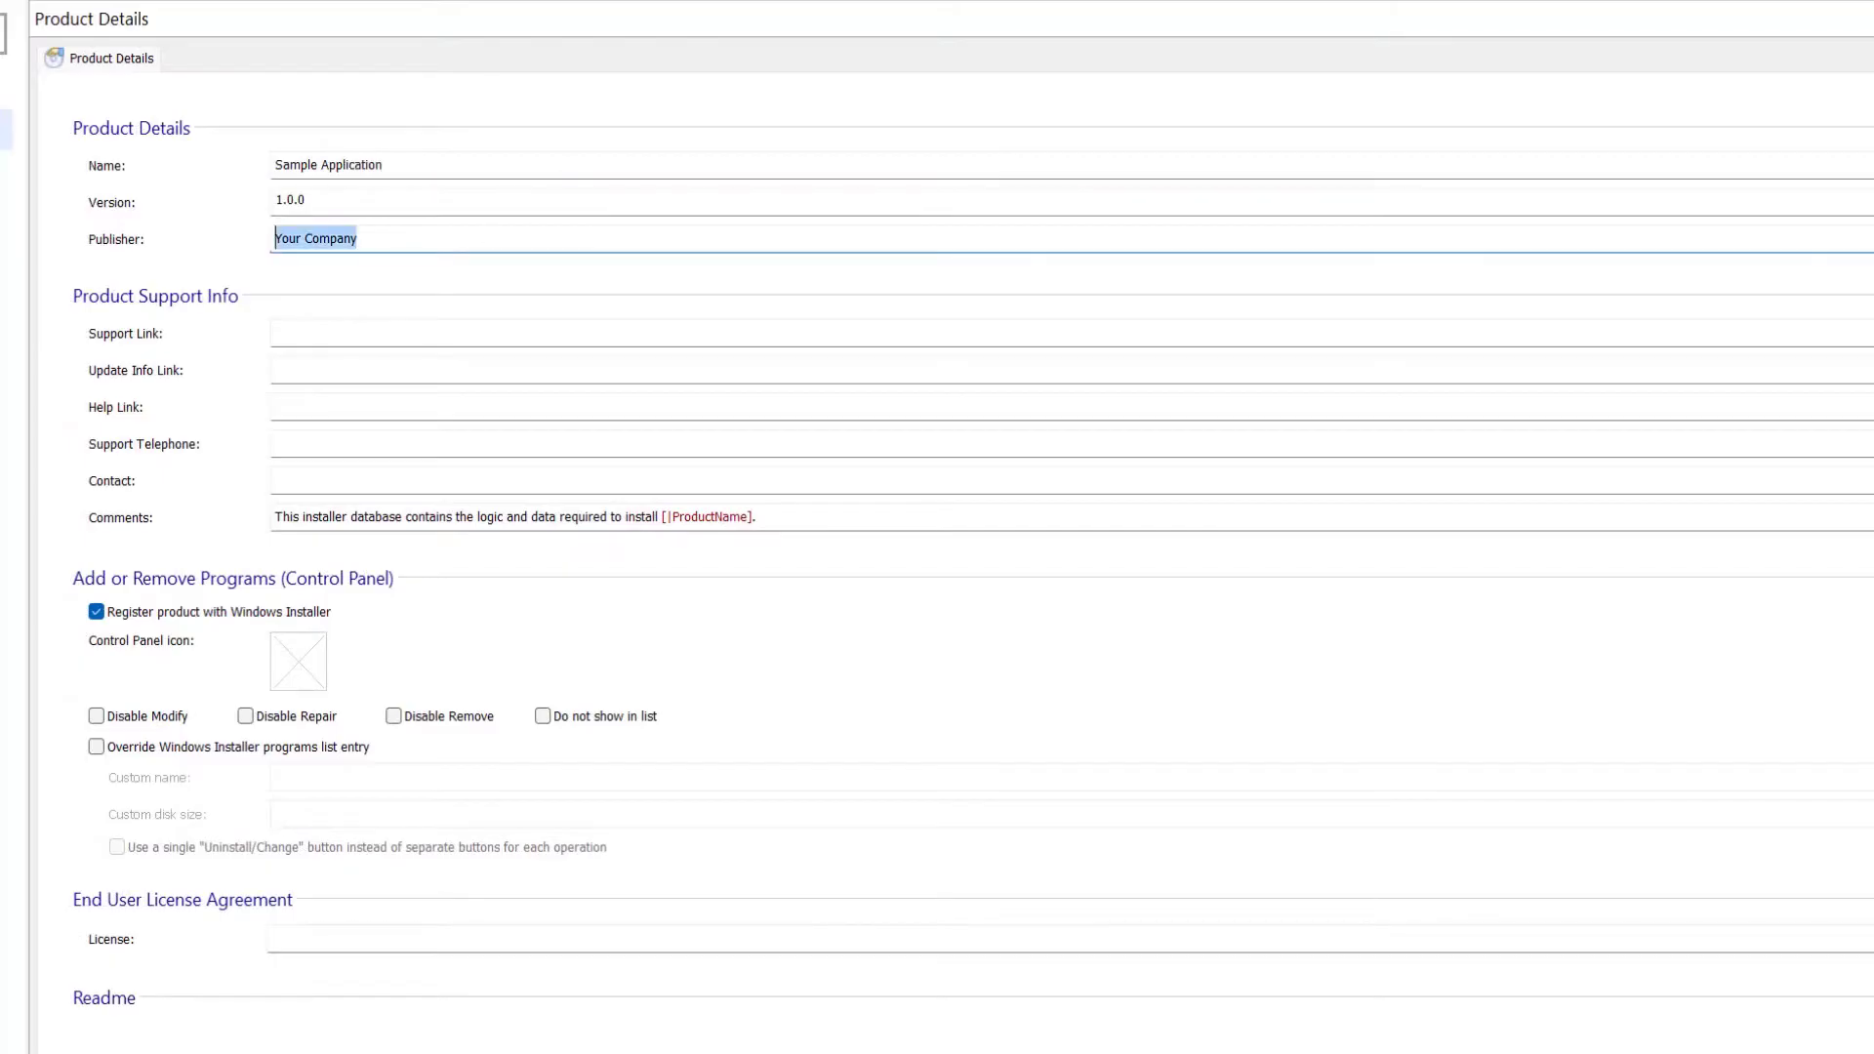
Step: Replace 'Your Company' with Caphyon as the Publisher in Product Details
text(Caphyon)
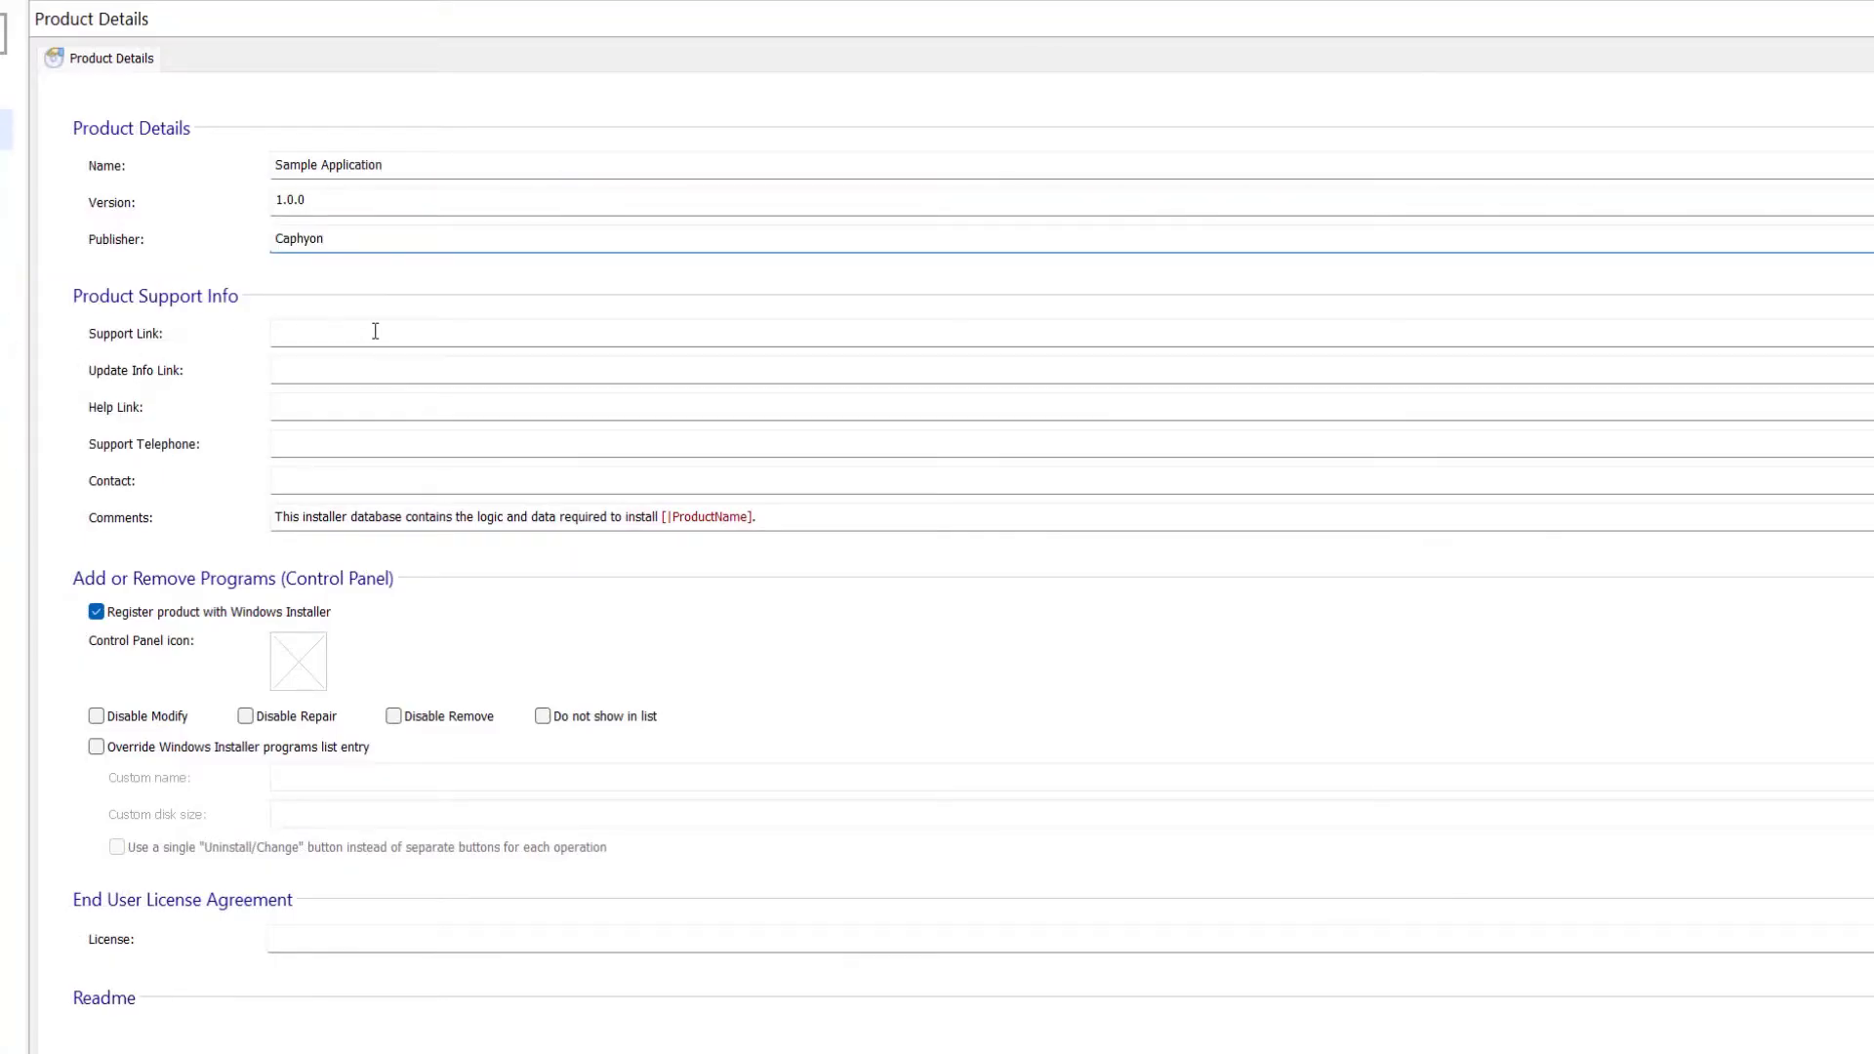
click(98, 347)
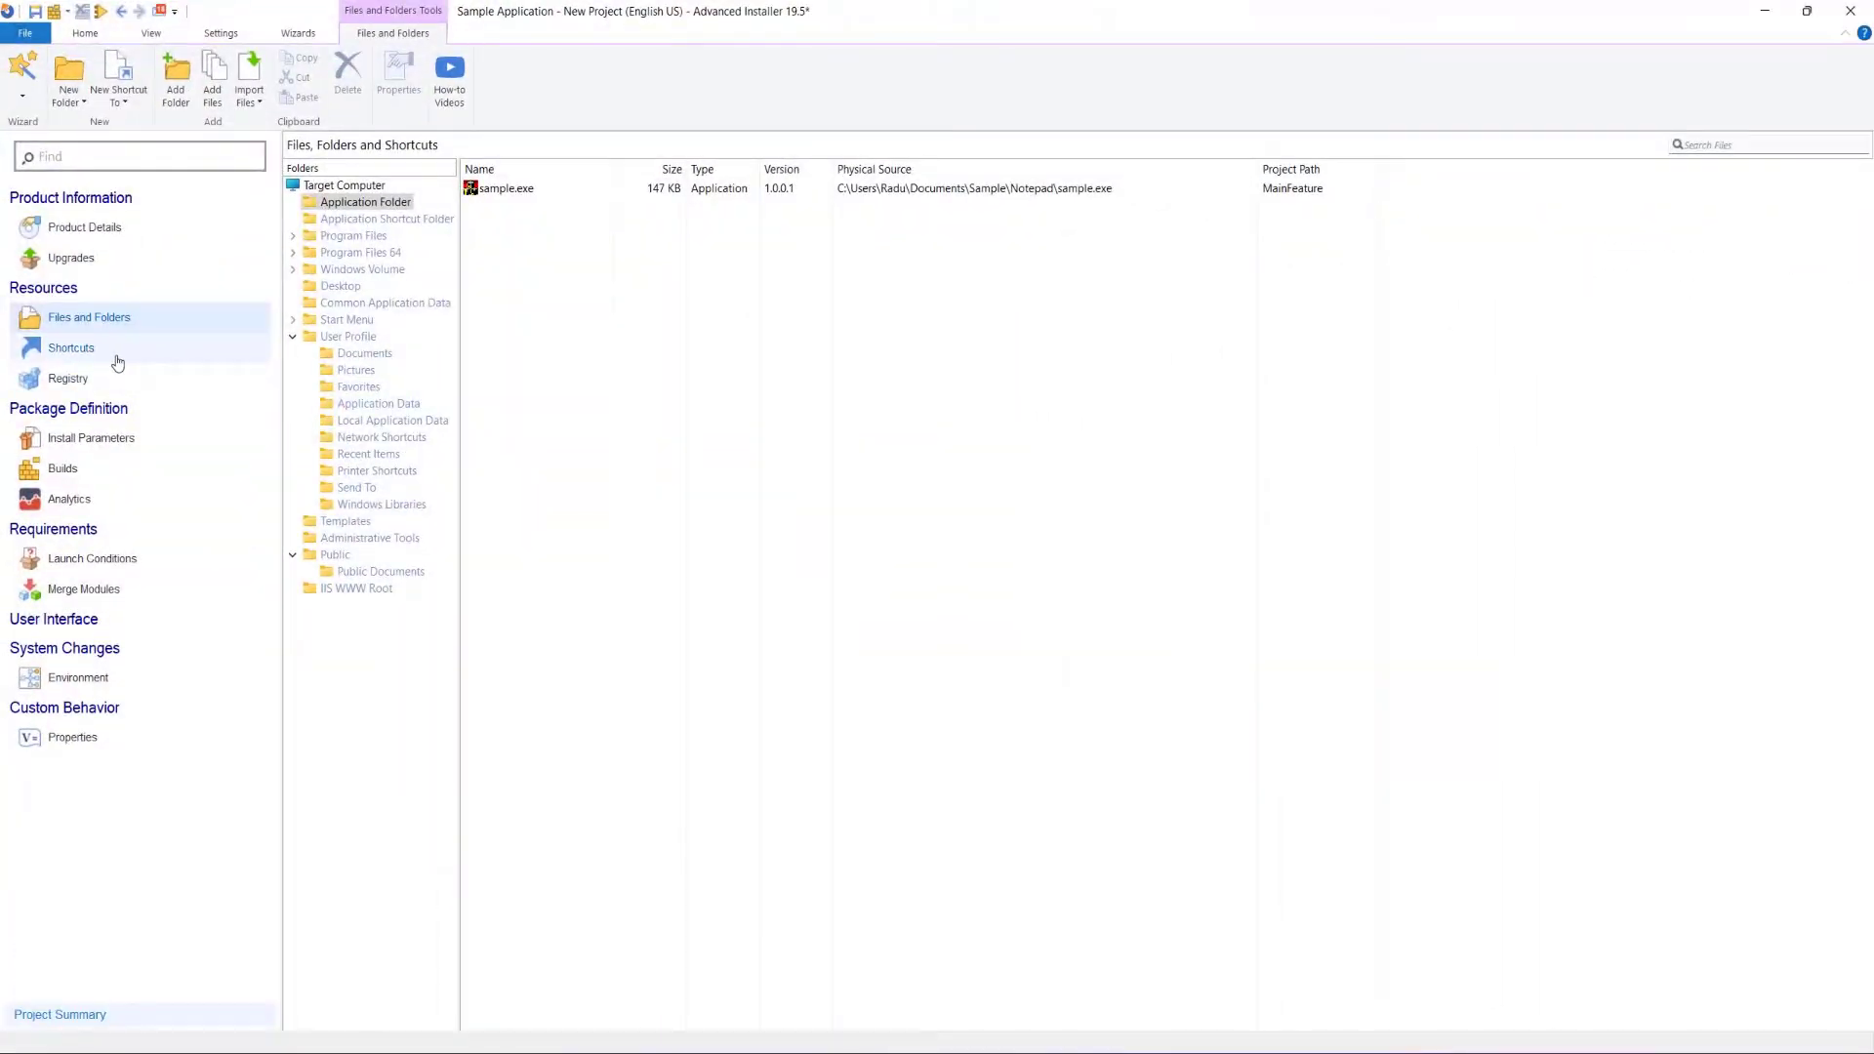
Step: Review a shortcut's properties, then view the Path, Version and Sample Value registry entries
click(70, 347)
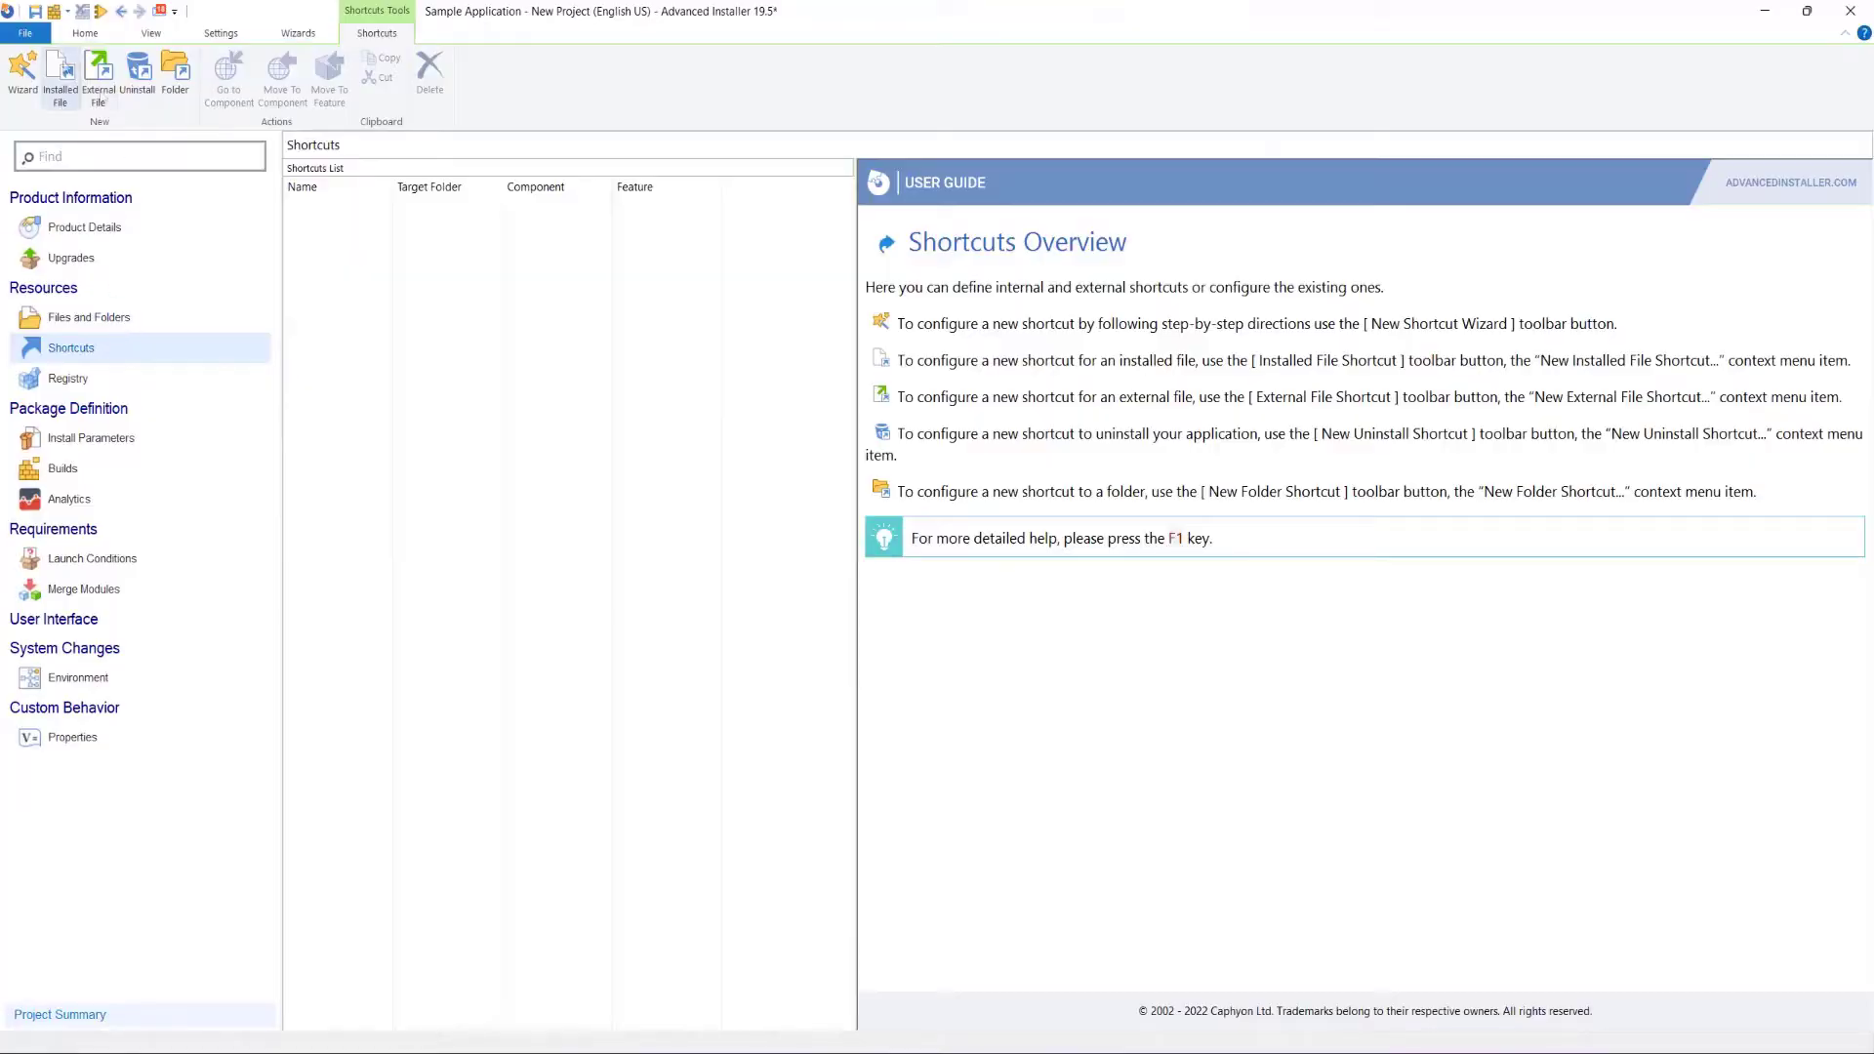
click(61, 72)
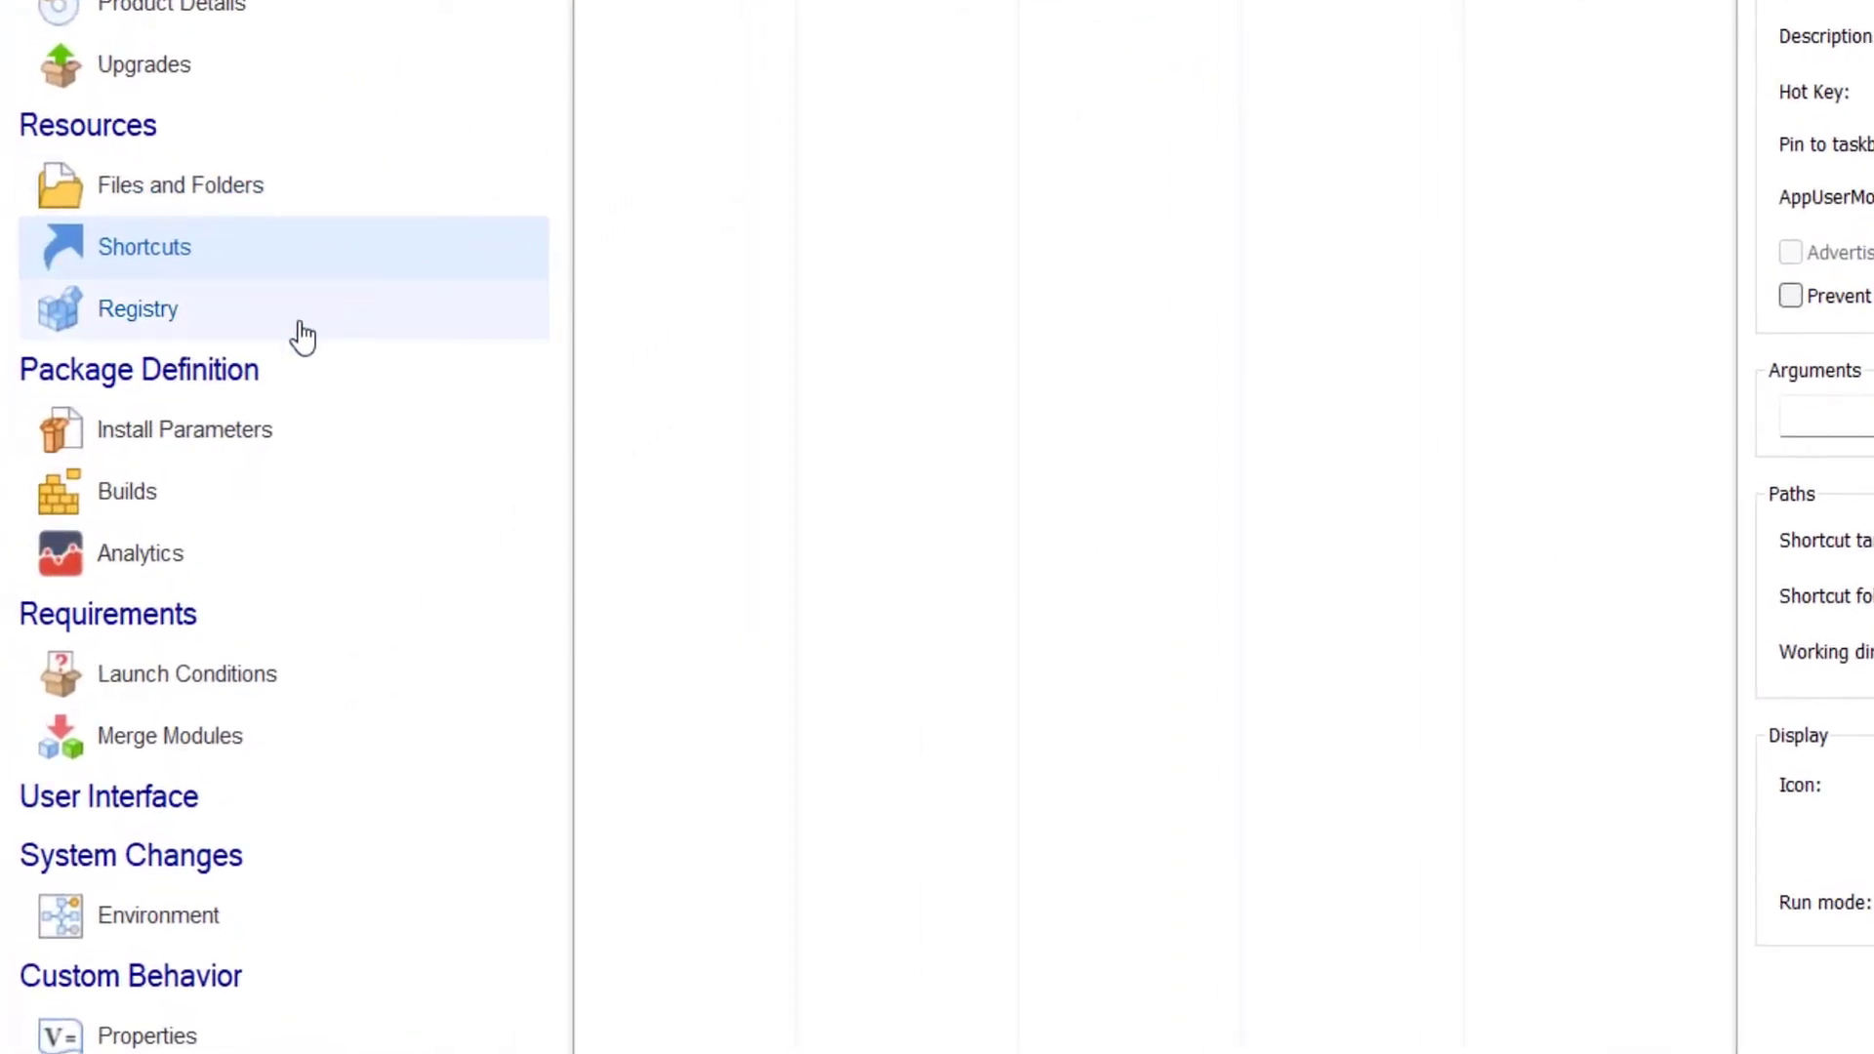
click(137, 308)
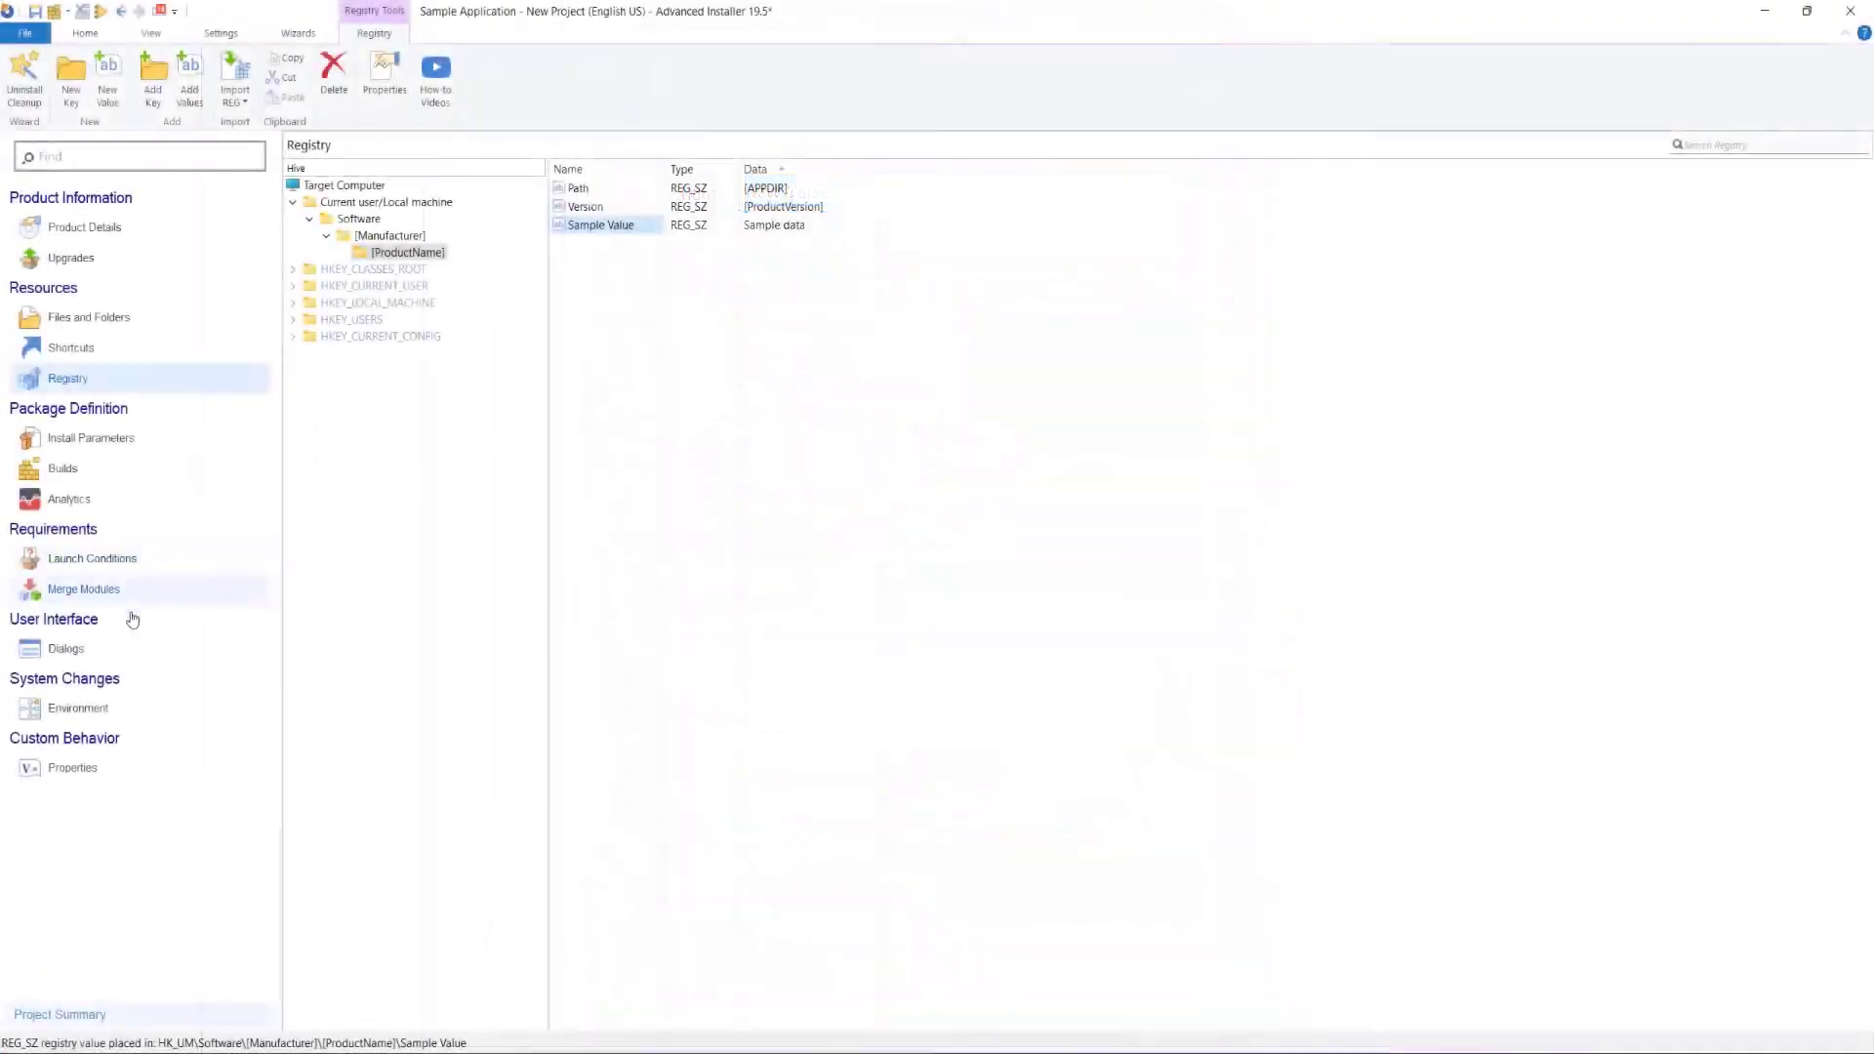
Step: Add the built-in FolderDlg dialog to the First Time Install sequence under Dialogs
click(66, 648)
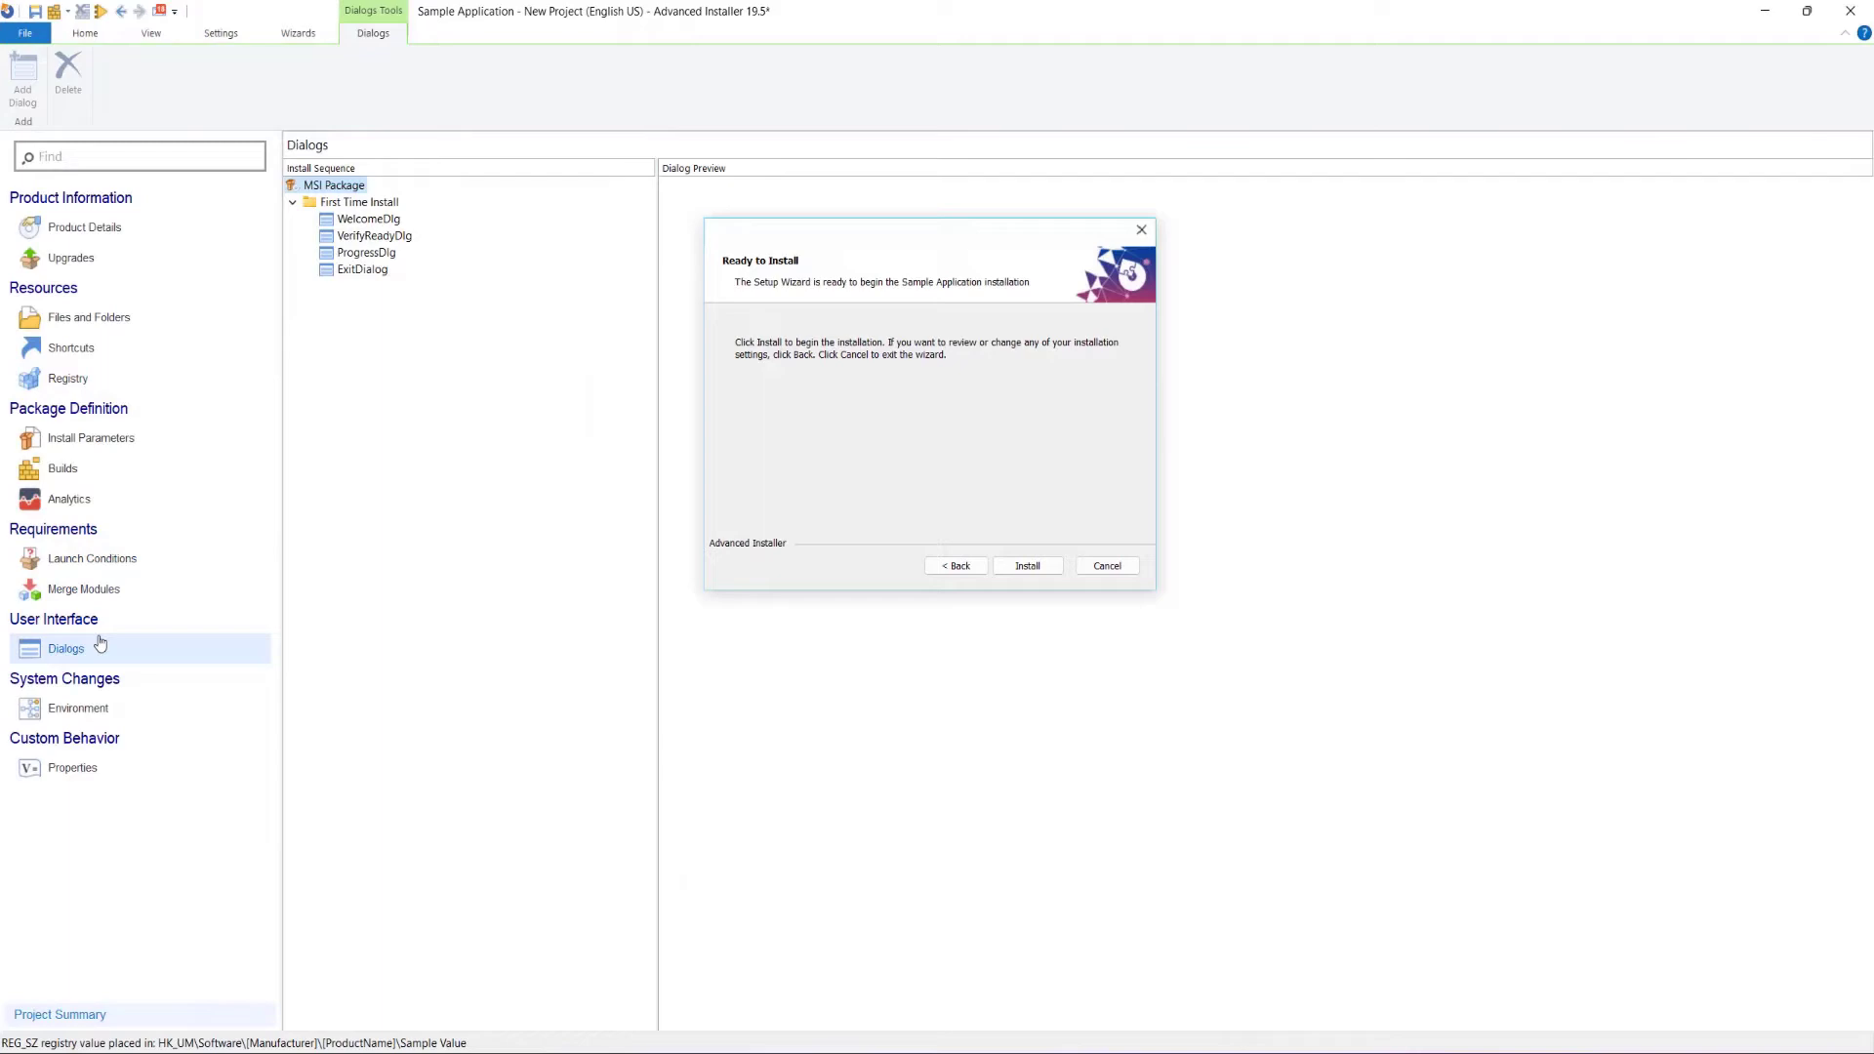
click(359, 201)
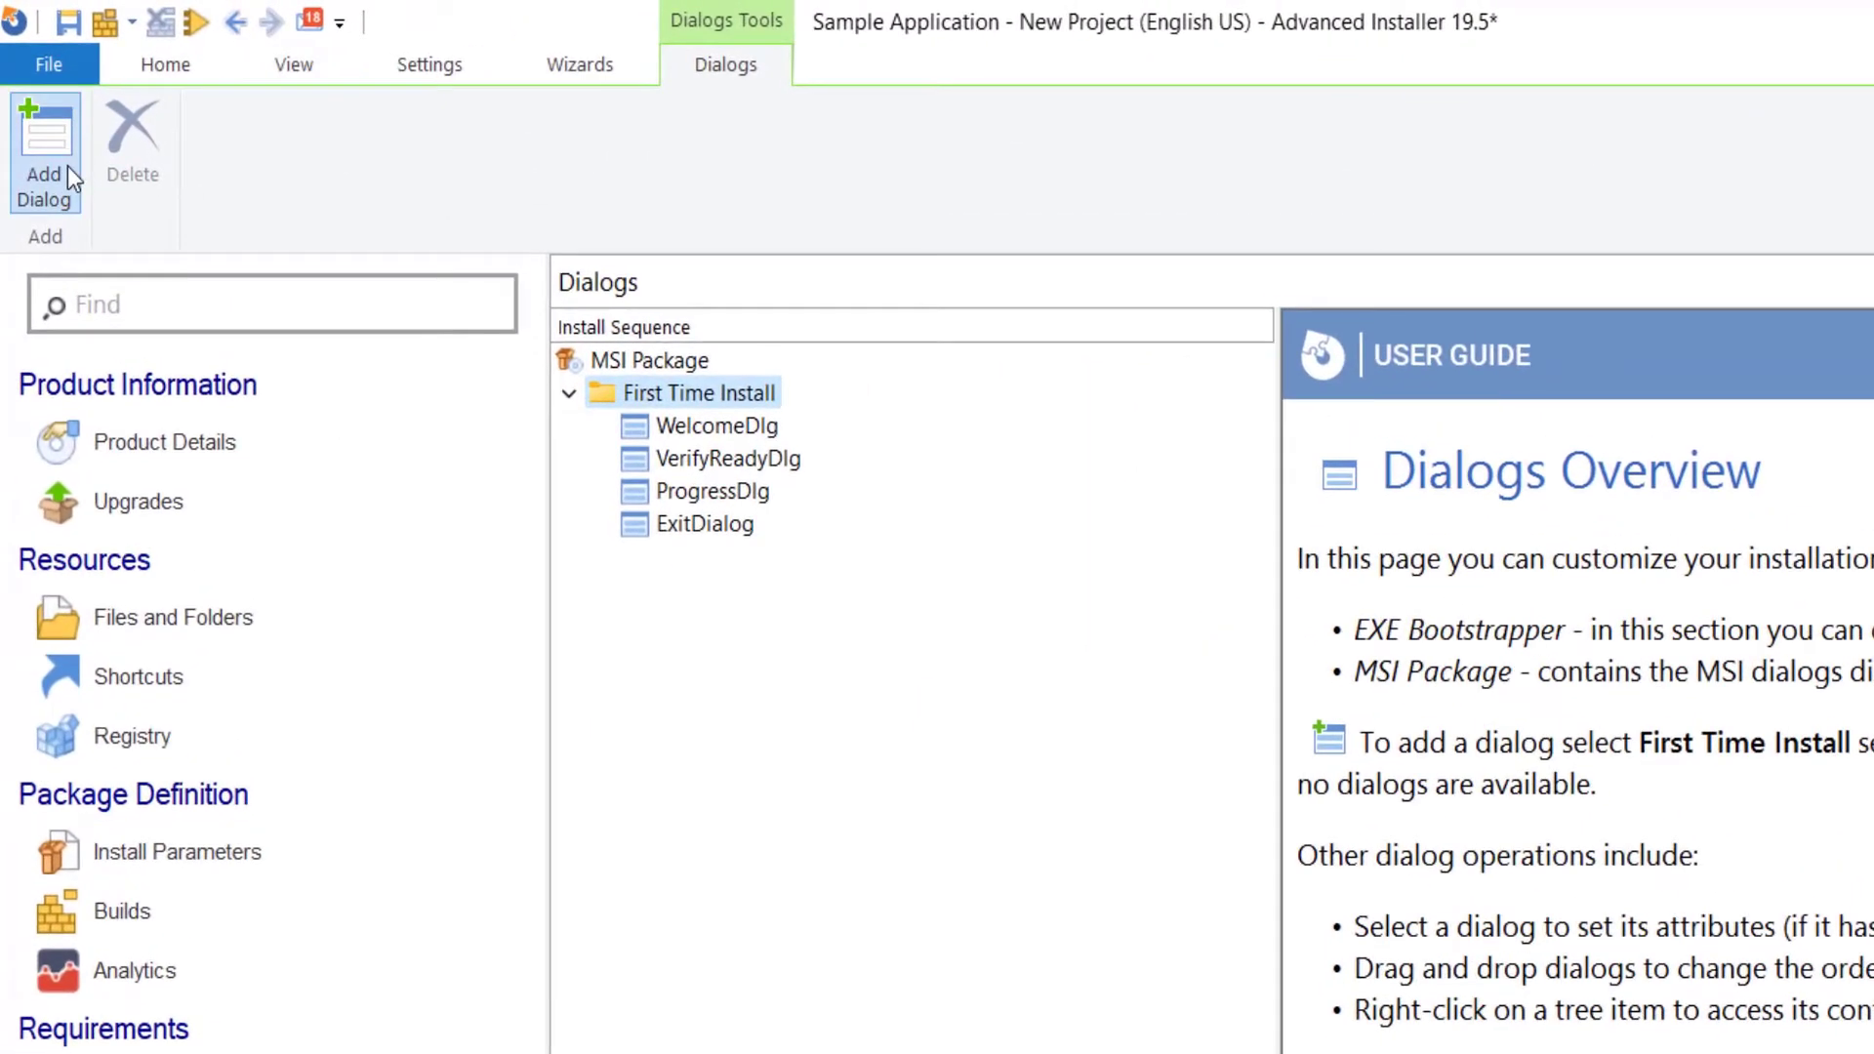
click(45, 151)
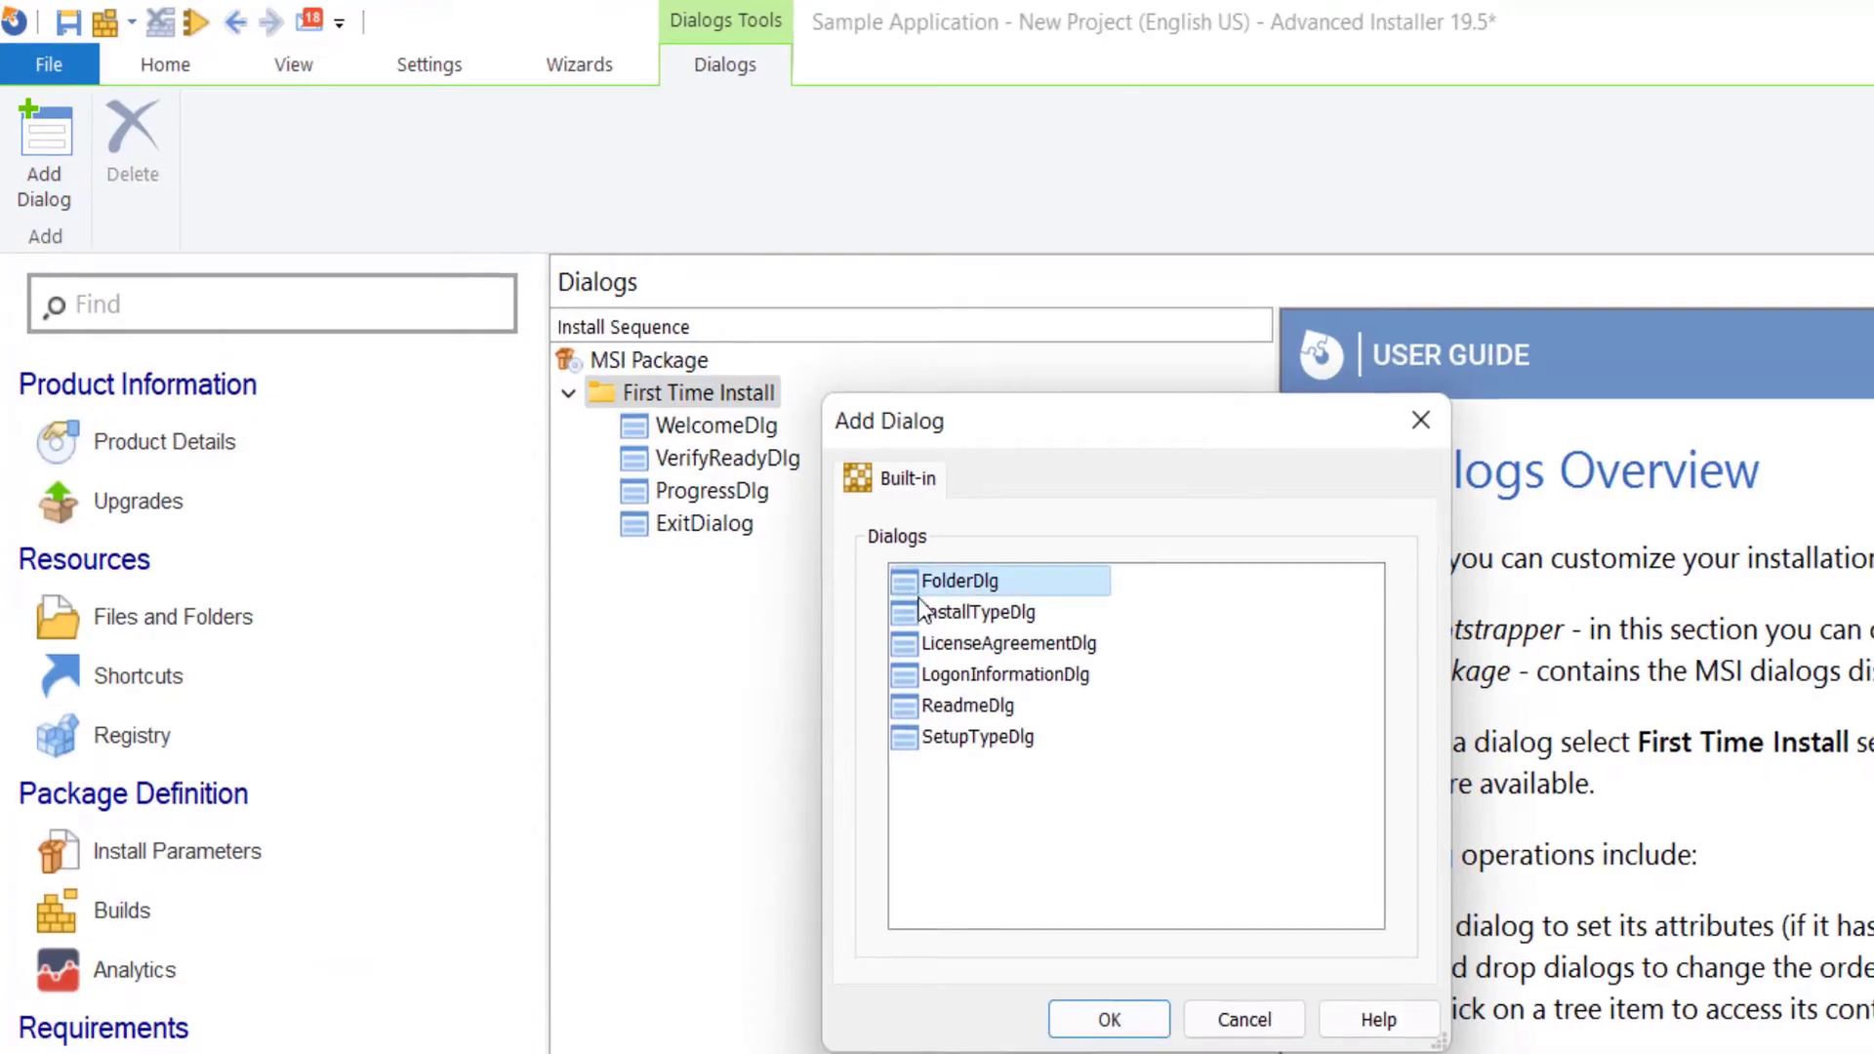
click(1105, 1019)
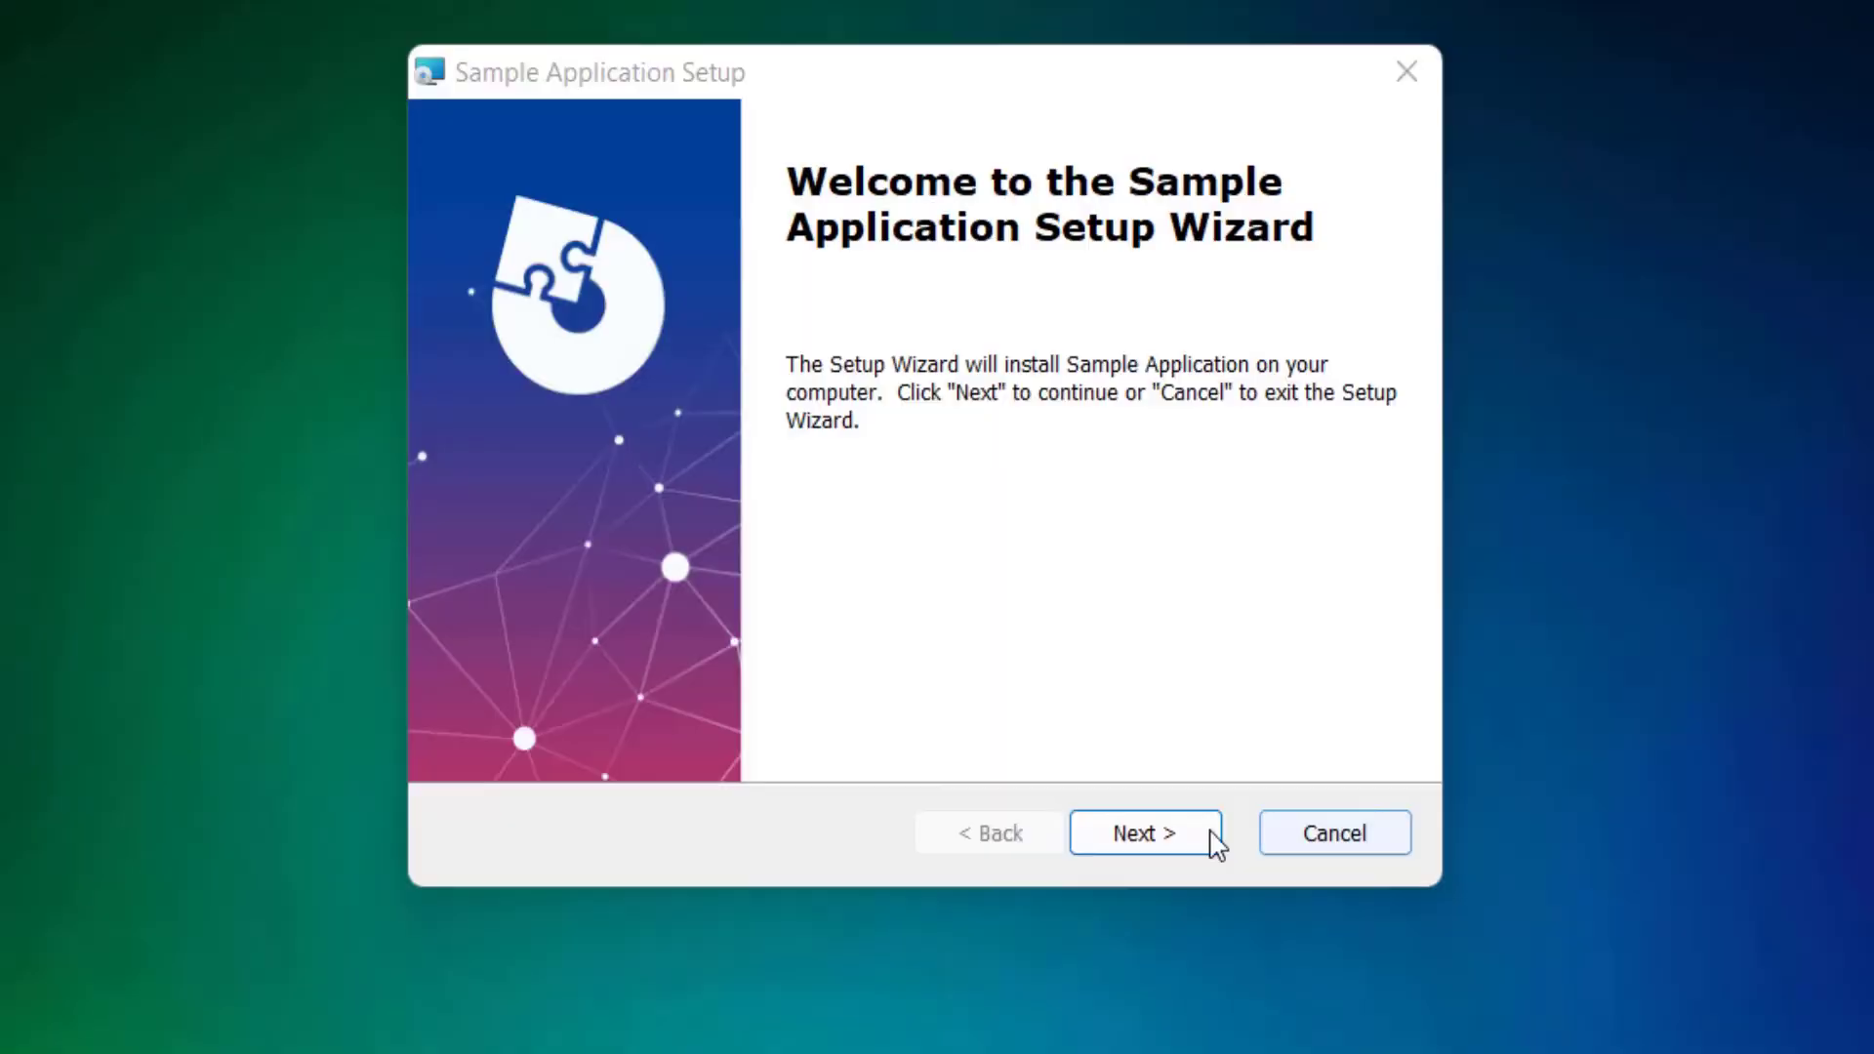
Step: Walk the wizard from welcome through default folder and Install to Finish
click(1144, 832)
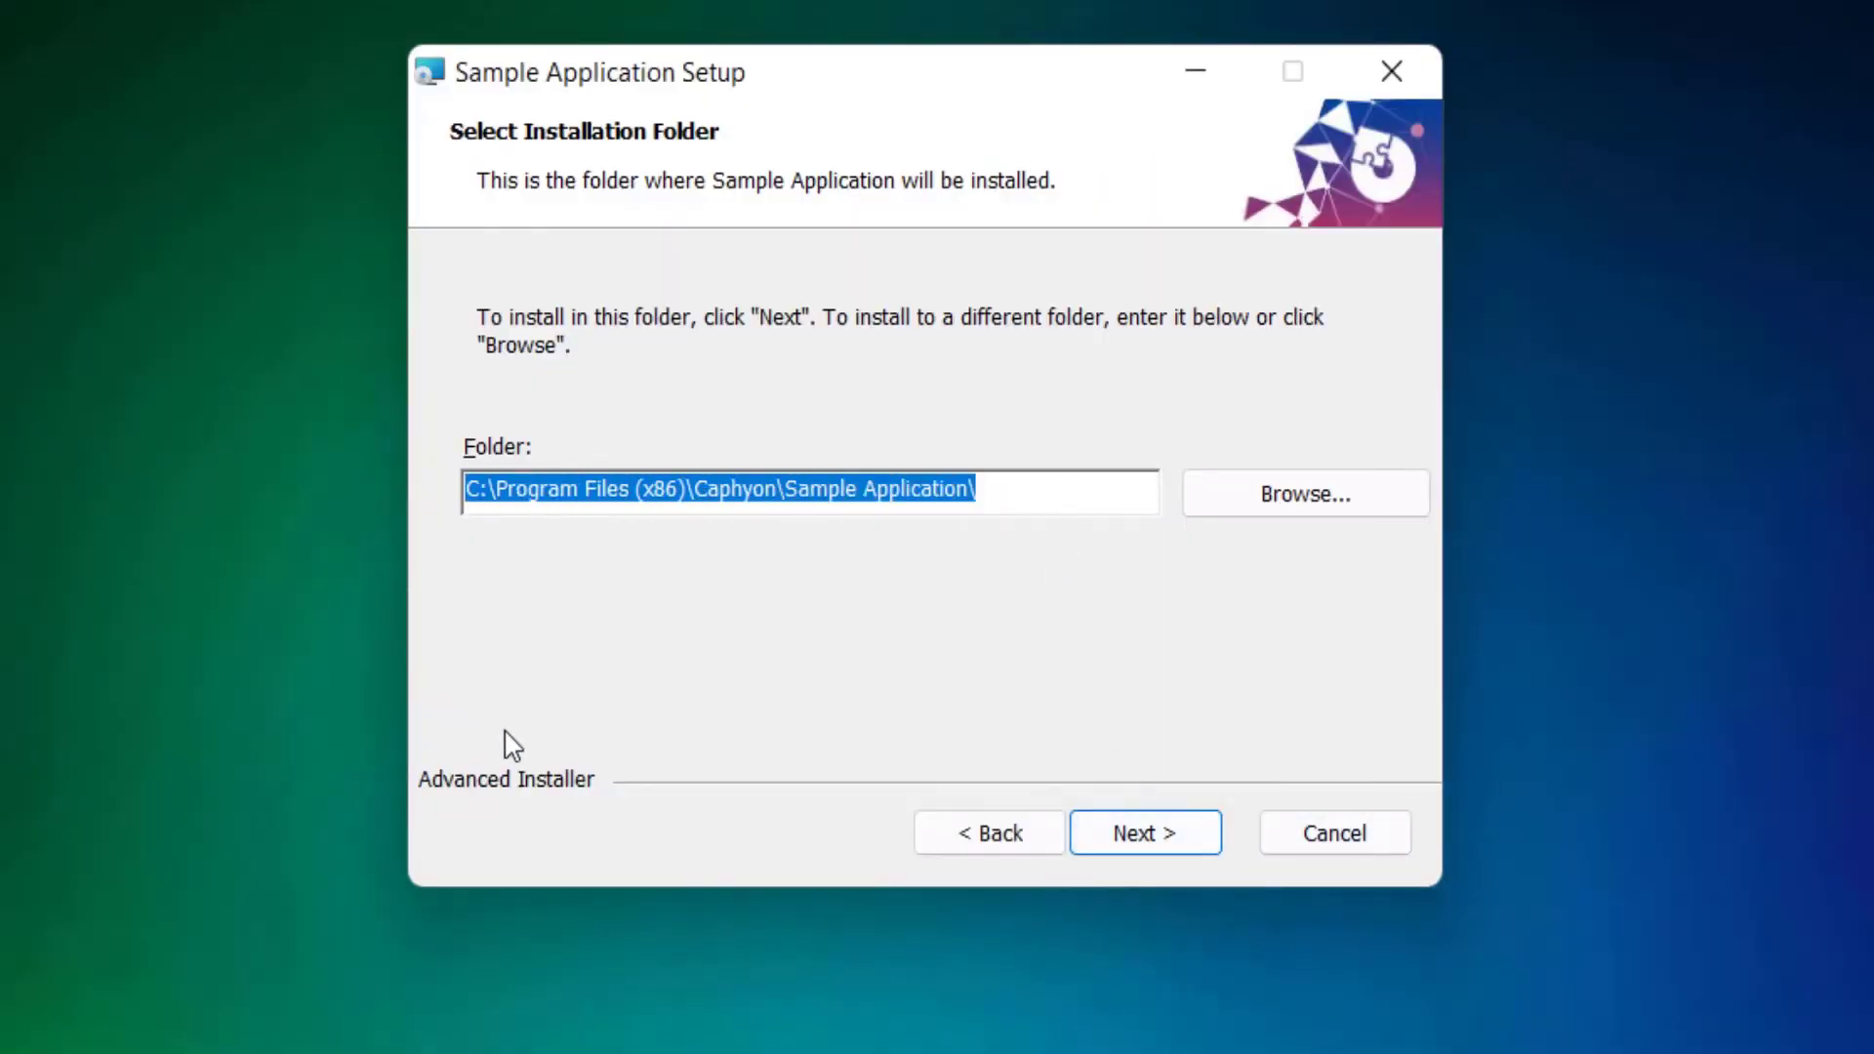
click(1144, 832)
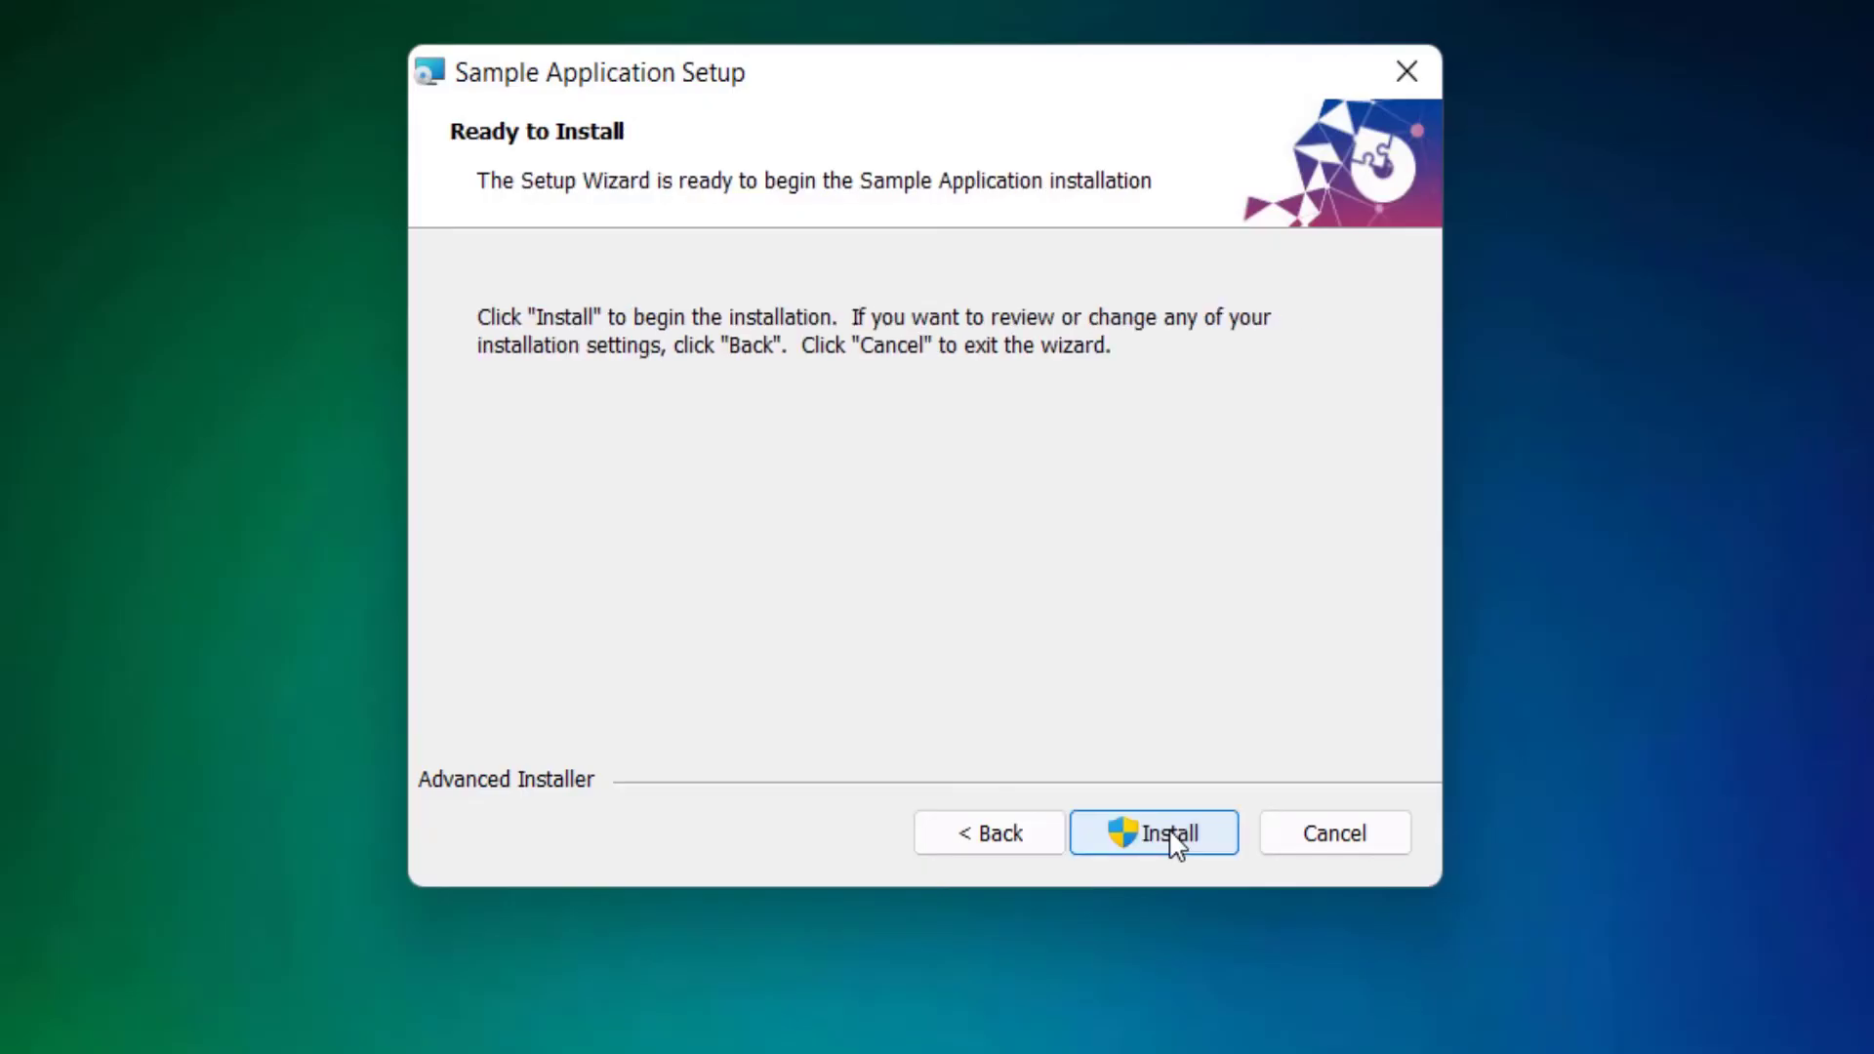
click(1152, 832)
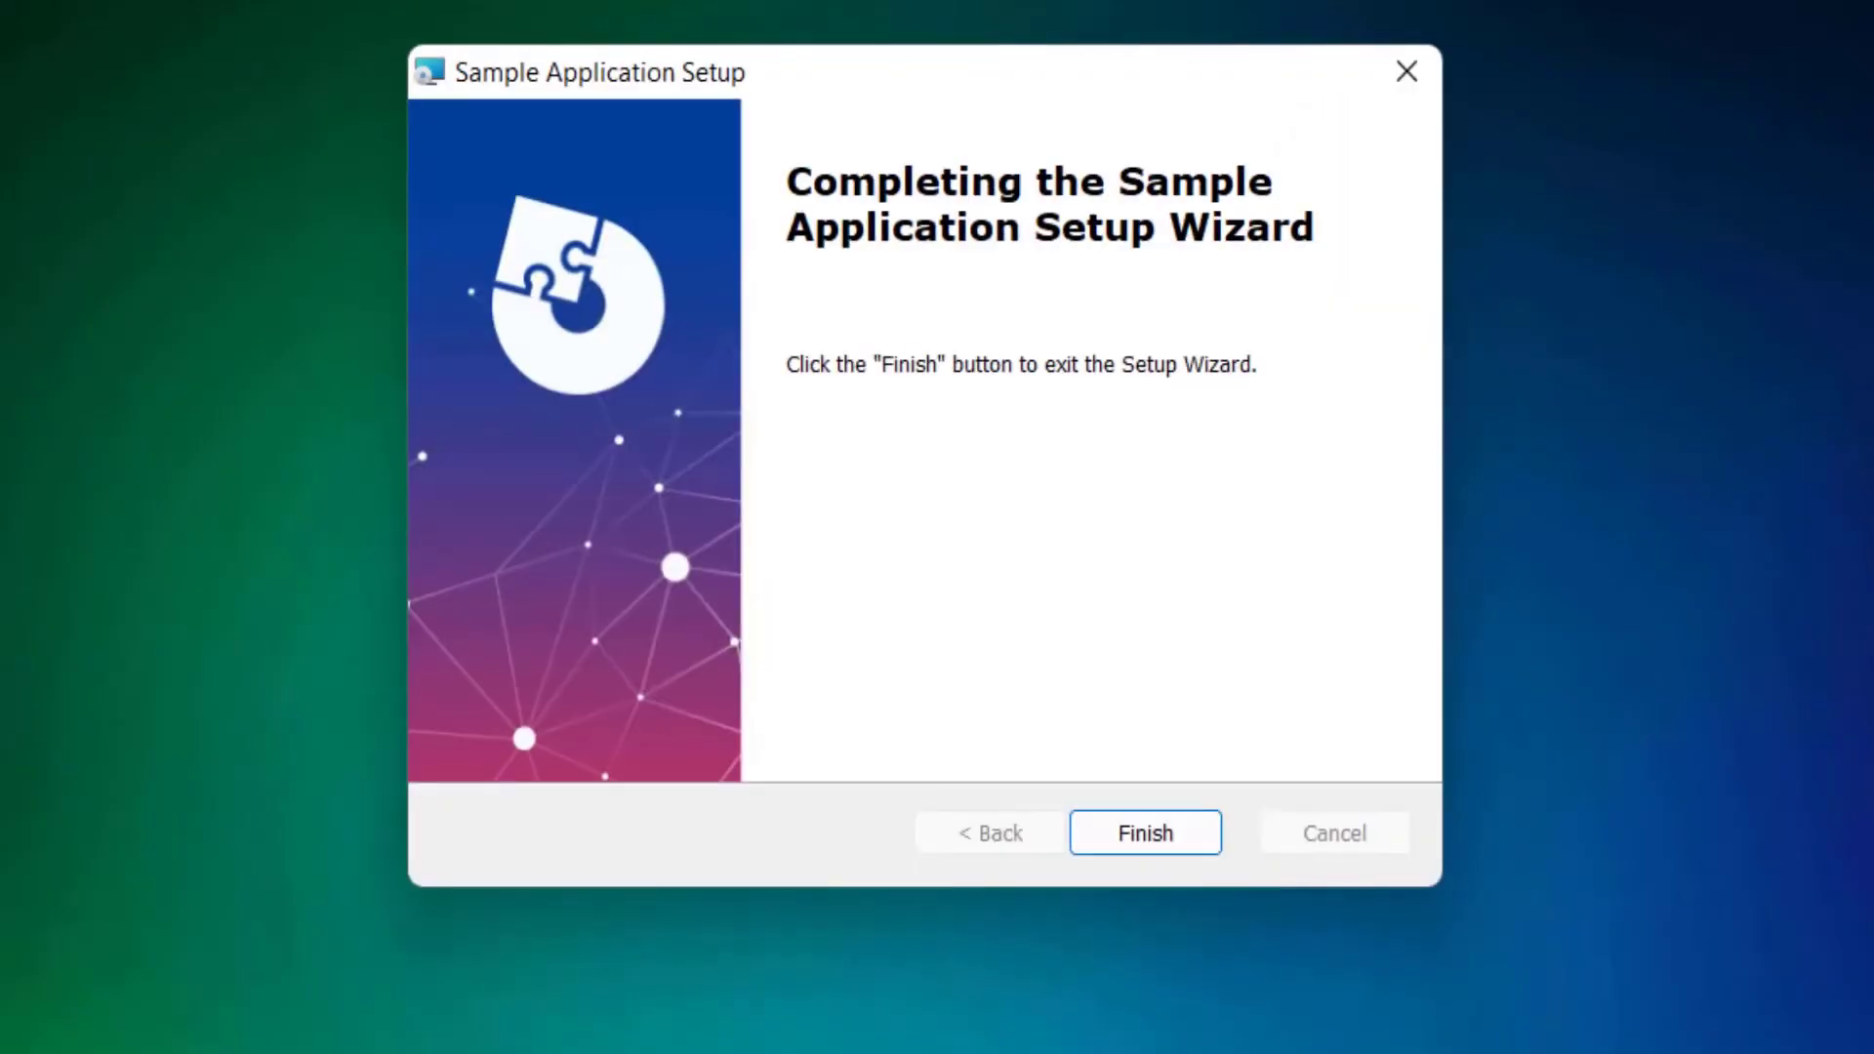
click(1144, 831)
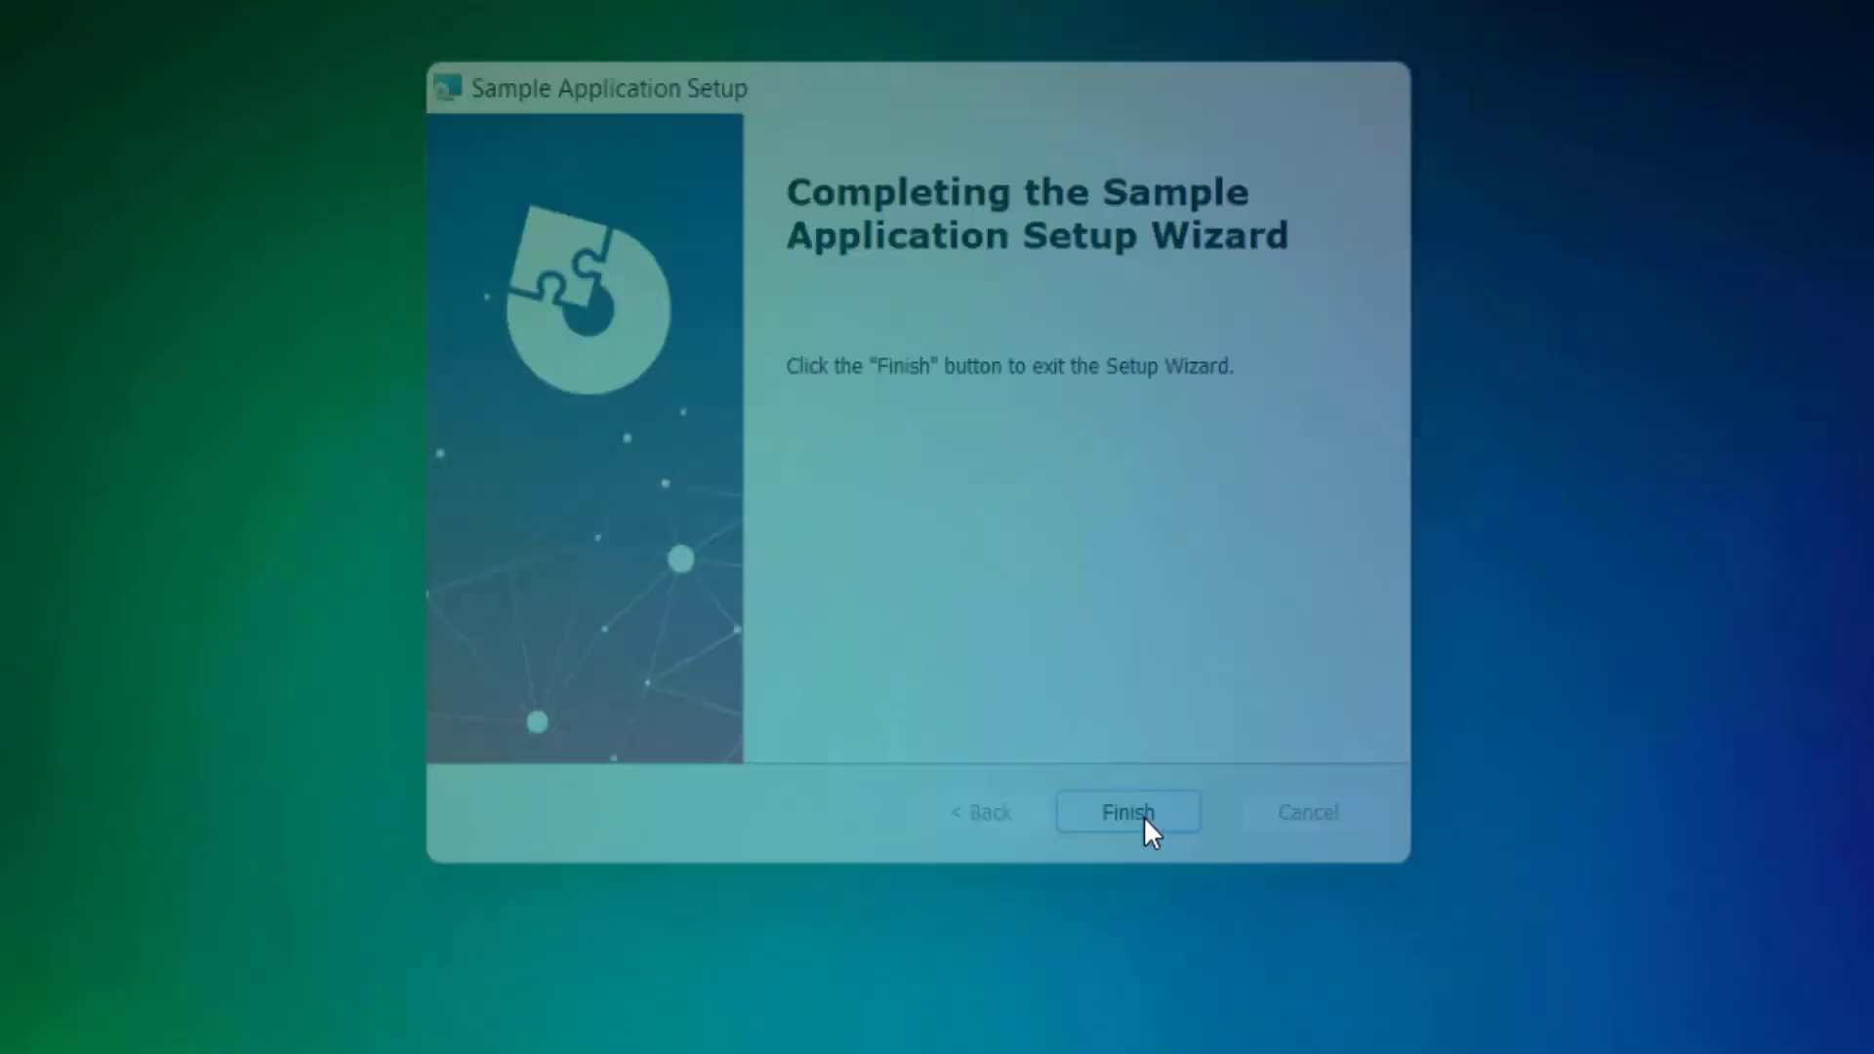
click(1127, 812)
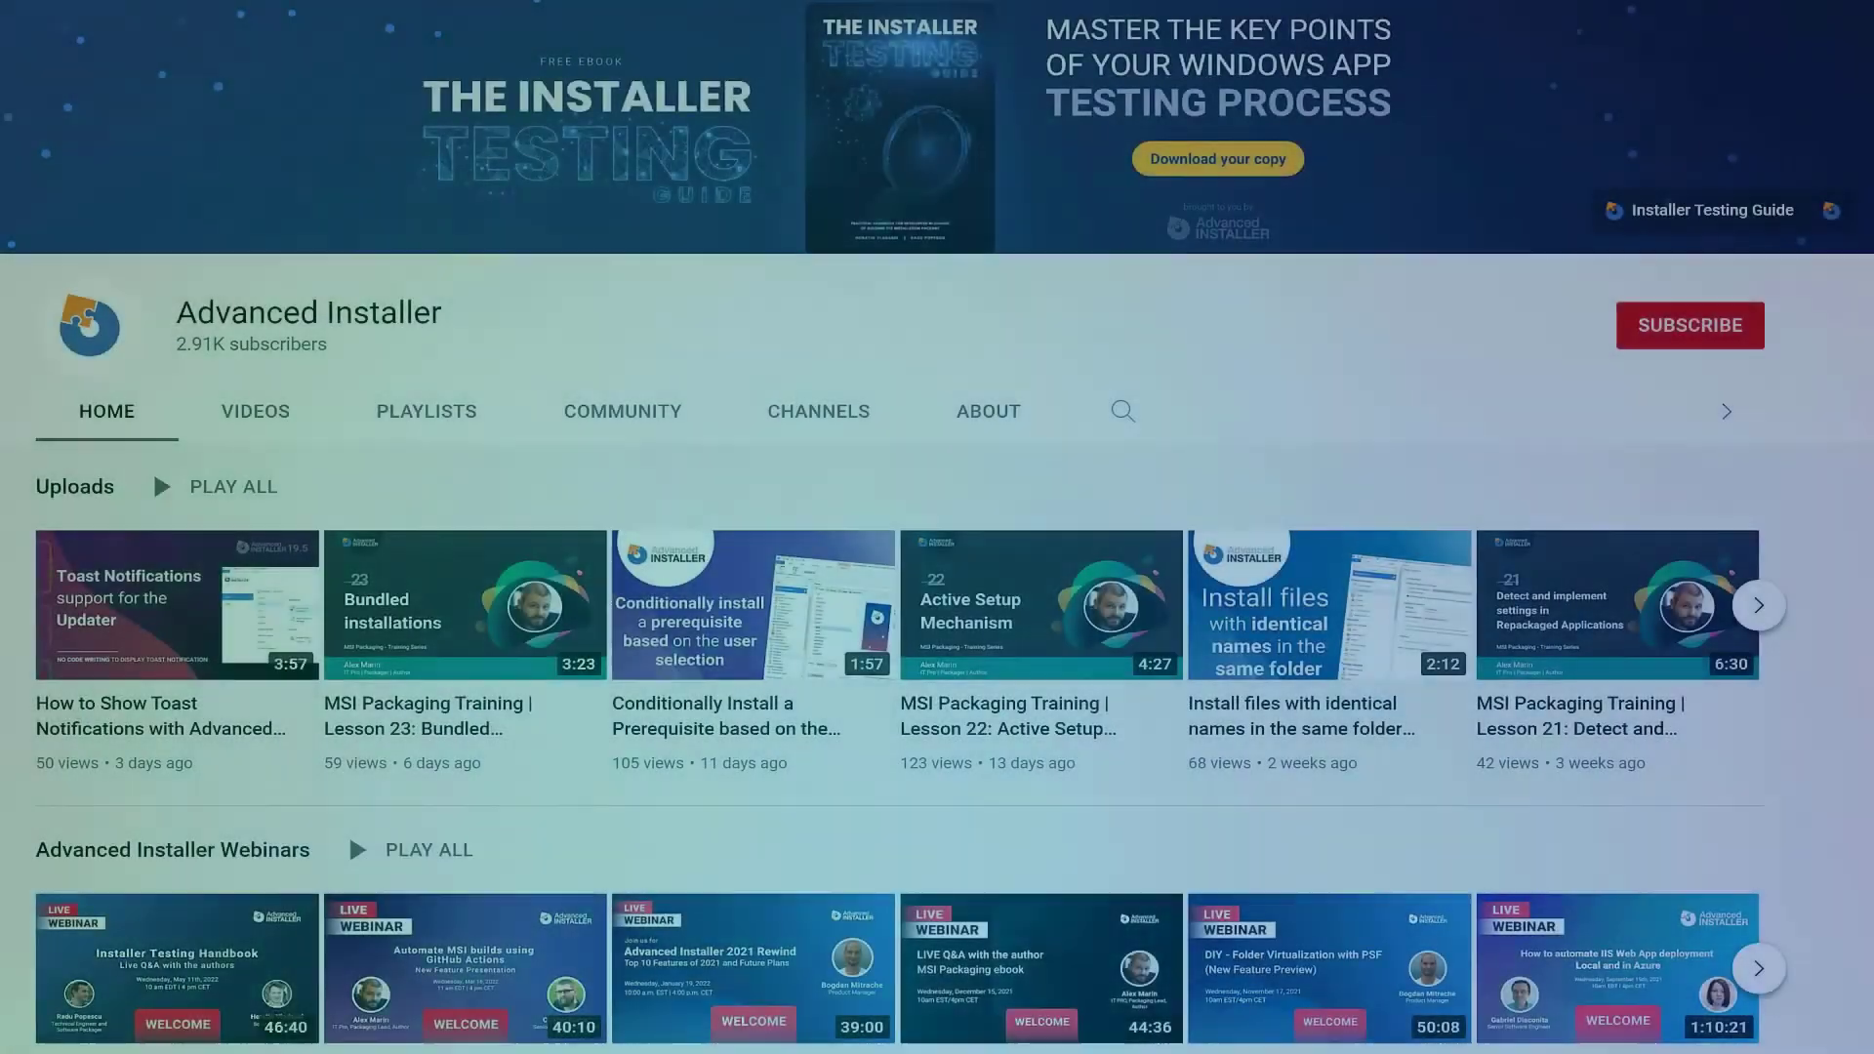